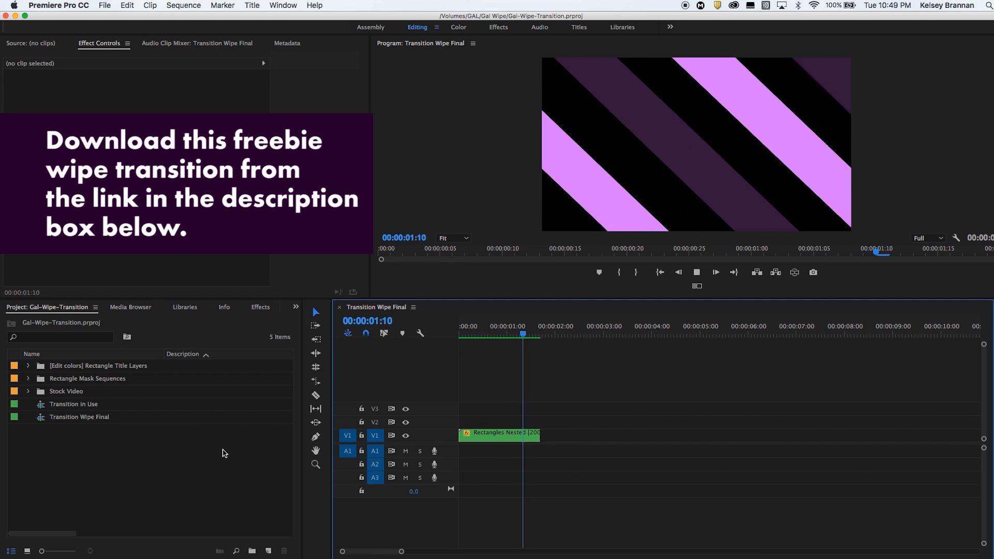
- Pause the wipe preview and open the Transition in Use sequence from the Project panel
click(696, 272)
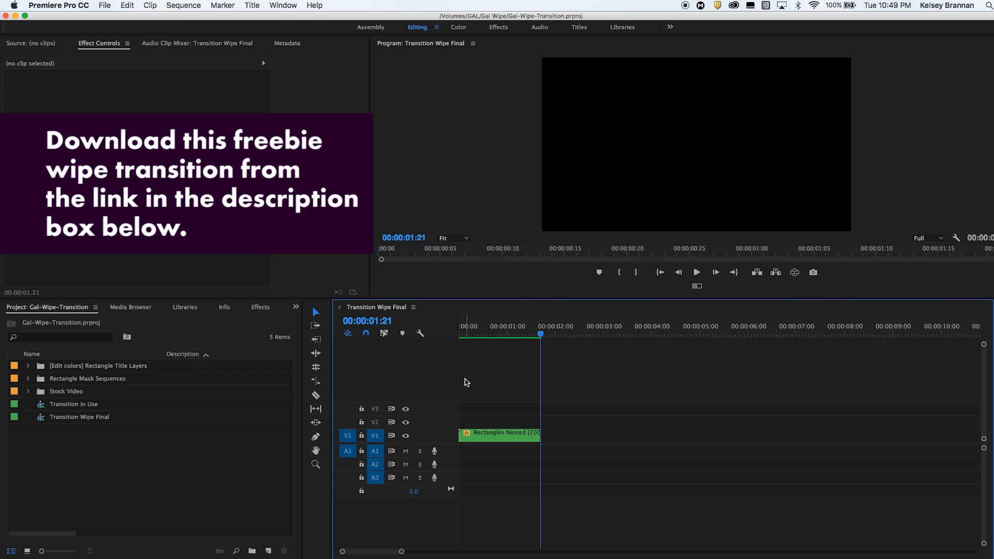
click(459, 334)
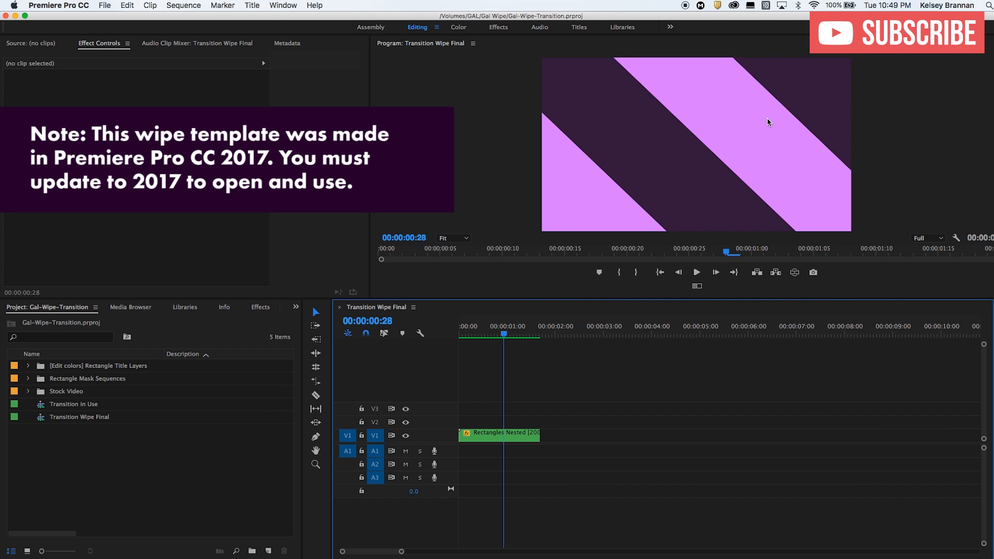
mouse_move(558, 238)
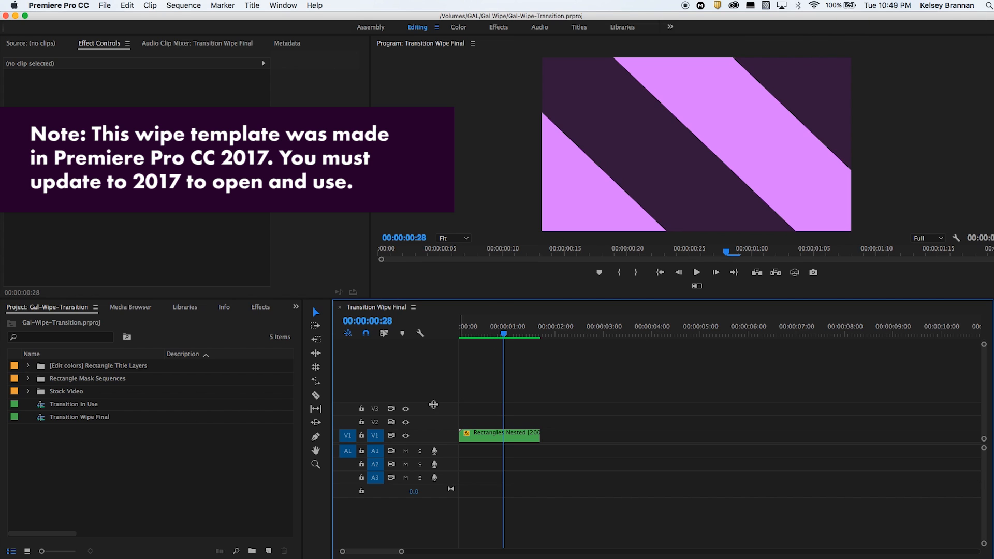
mouse_move(71, 430)
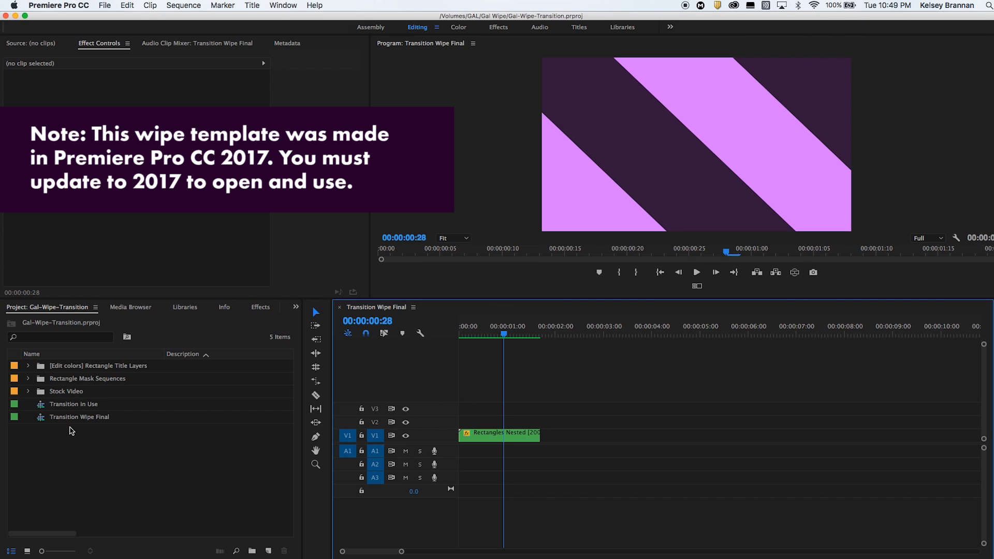
click(73, 404)
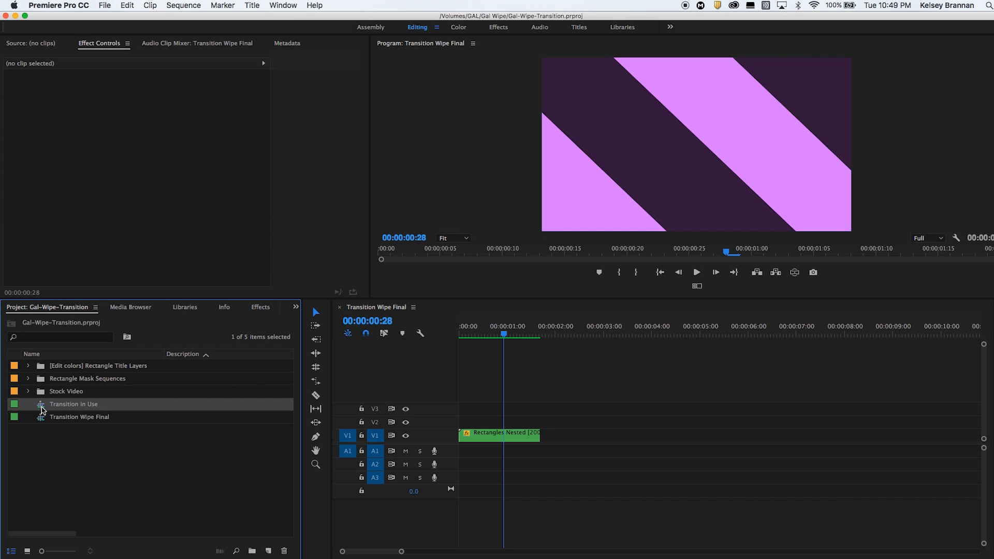
click(80, 416)
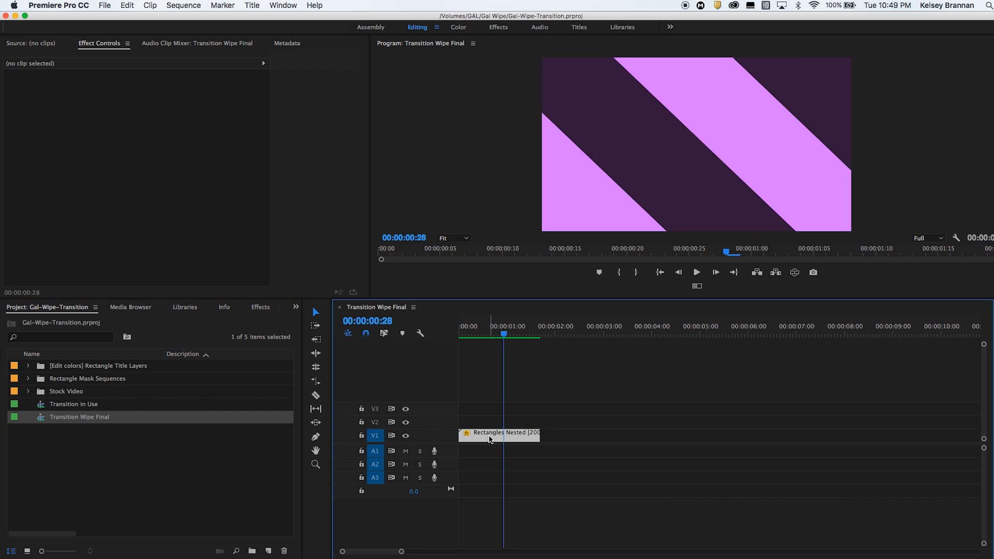
double_click(74, 404)
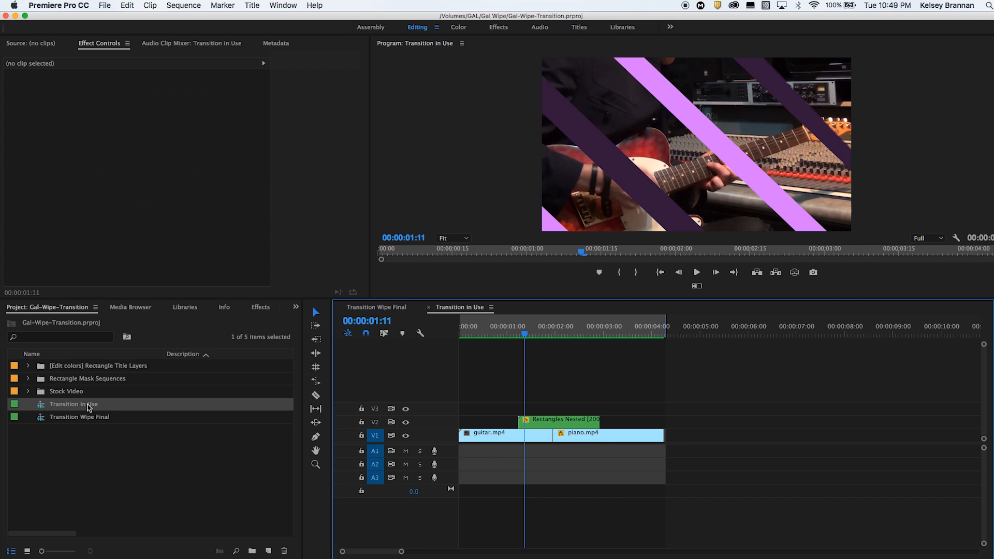
- Select the nested wipe clip and scrub from the guitar shot past the wipe to the piano shot
click(558, 420)
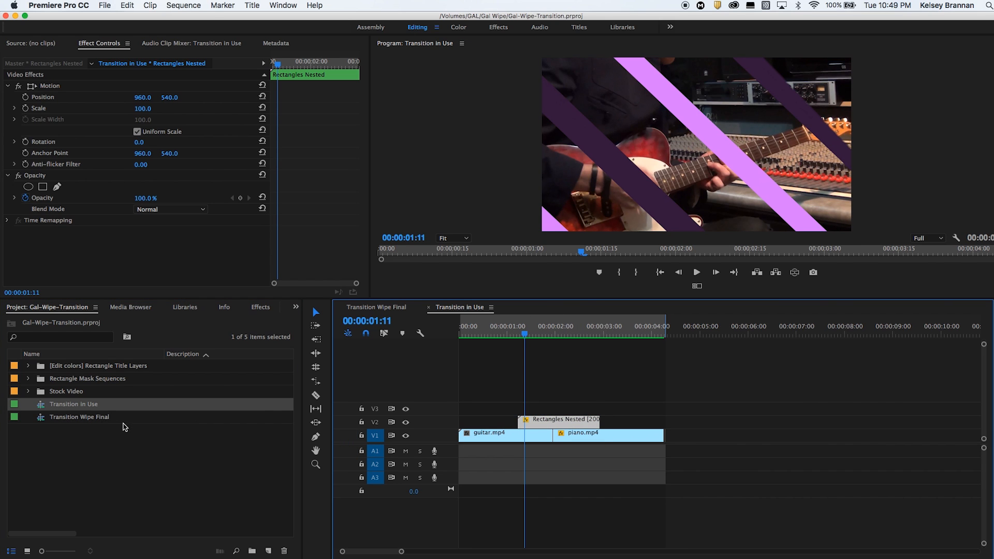
mouse_move(502, 445)
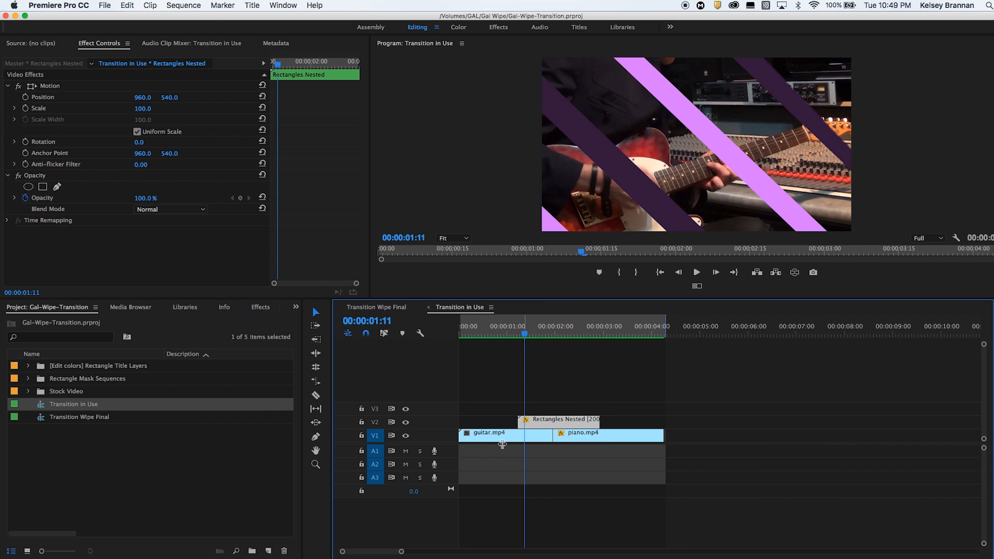
click(459, 326)
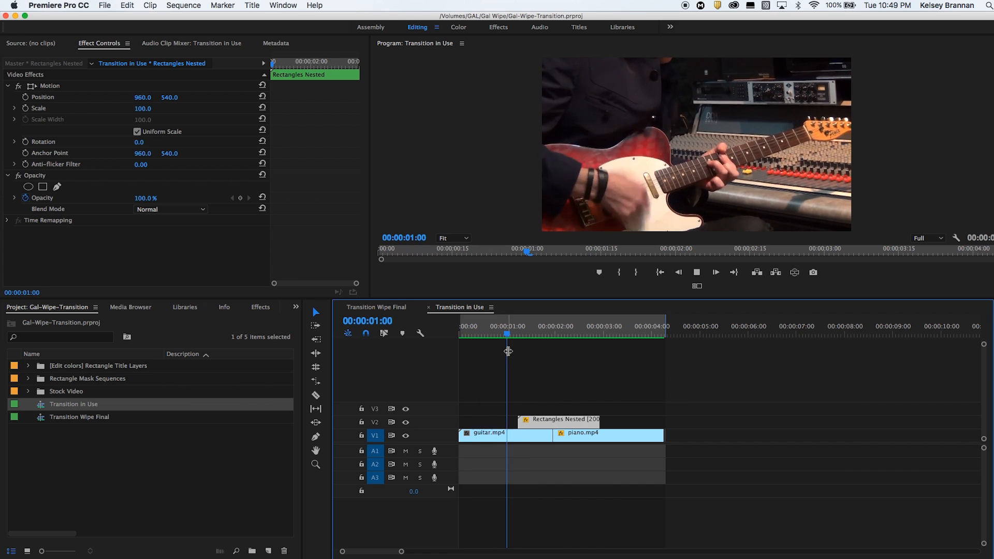
click(603, 326)
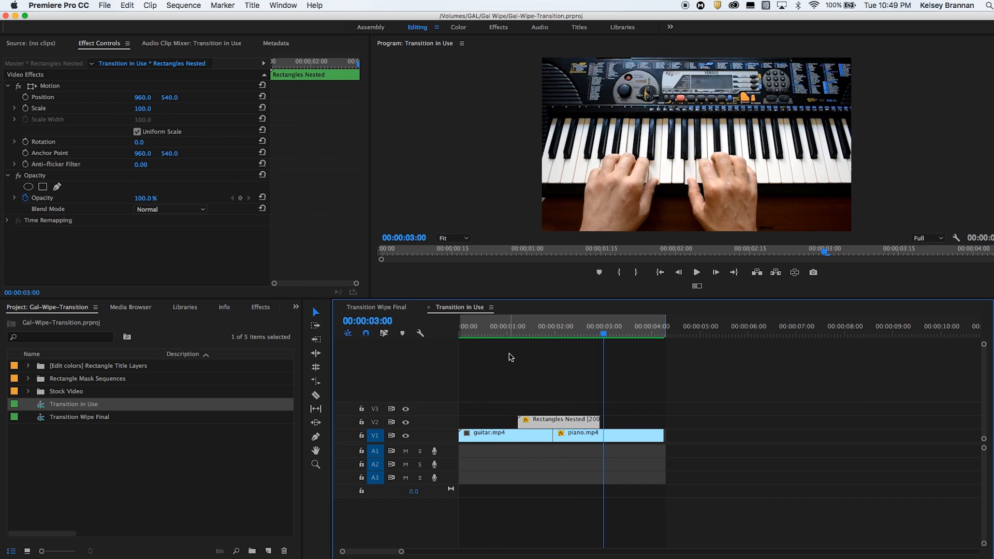
mouse_move(524, 360)
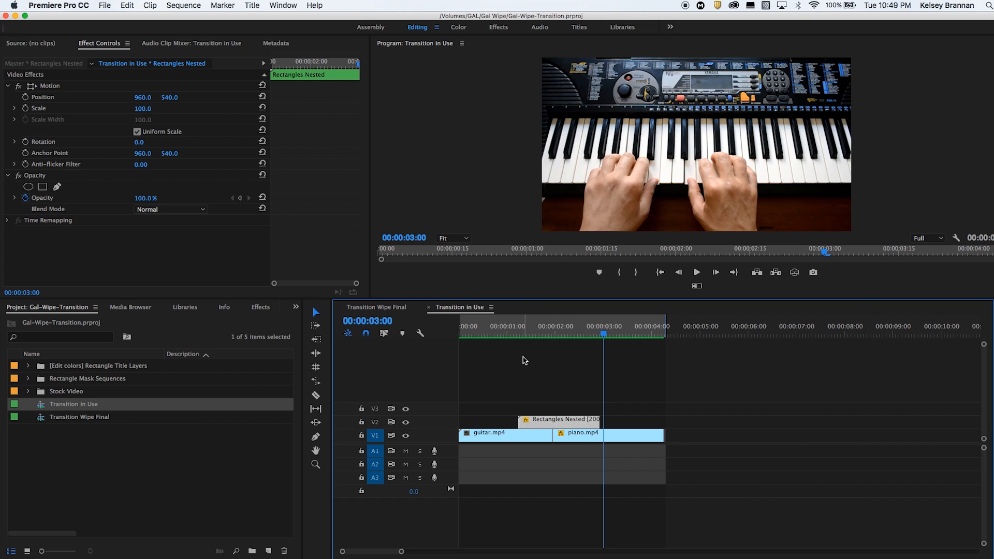
mouse_move(597, 335)
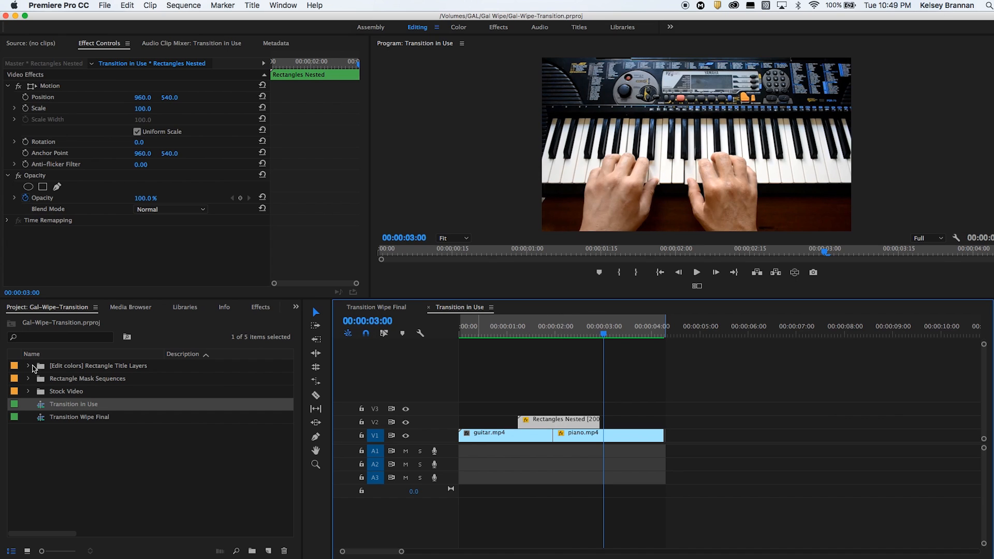
- Expand the Rectangle Title Layers bin and briefly open the Rectangle 1 title
click(28, 366)
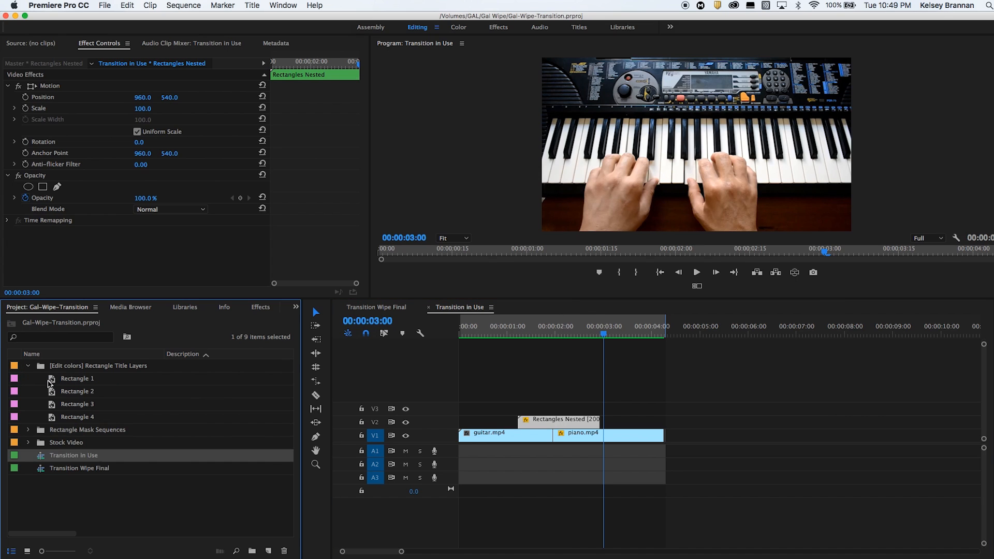
double_click(77, 379)
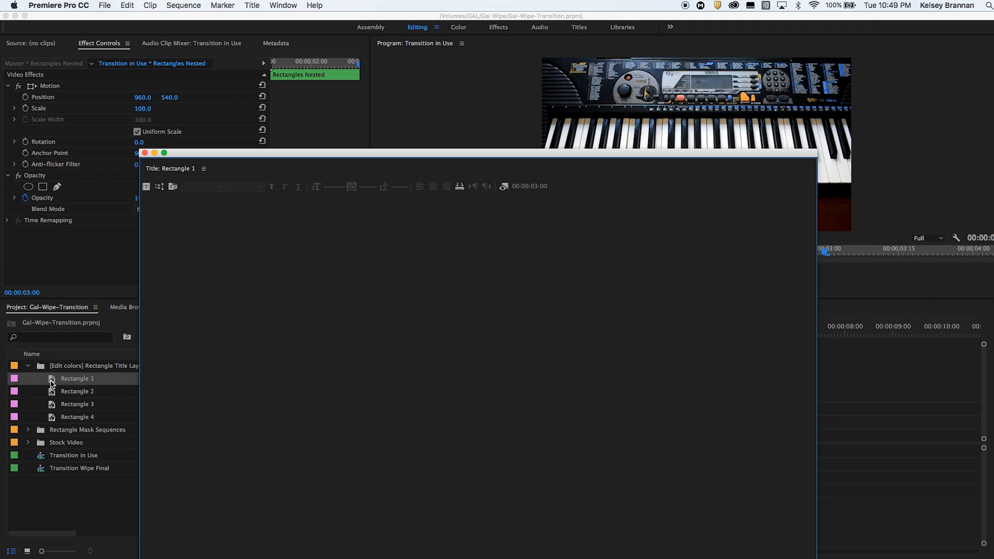
double_click(77, 379)
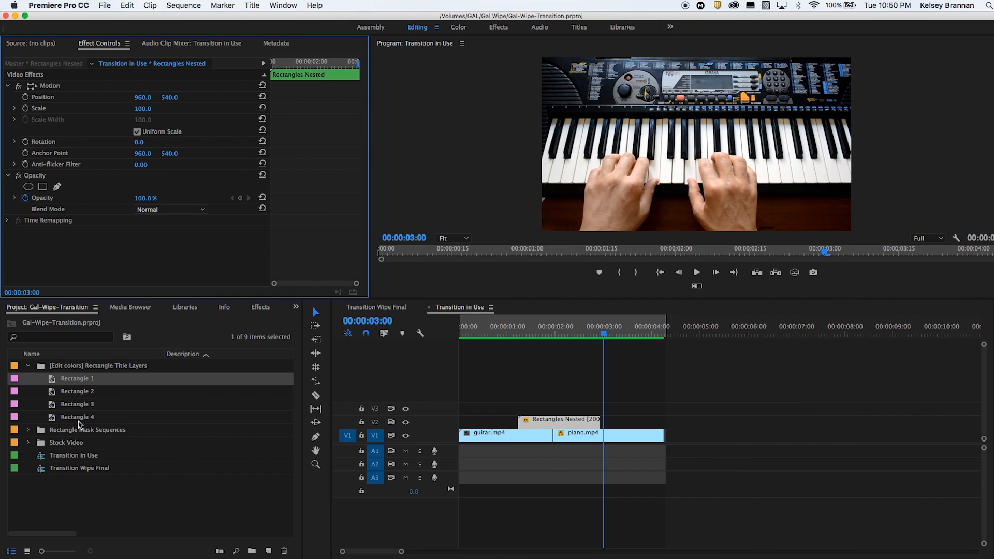
- Expand the Rectangle Mask Sequences bin and select the Rectangle 1 mask sequence
click(29, 429)
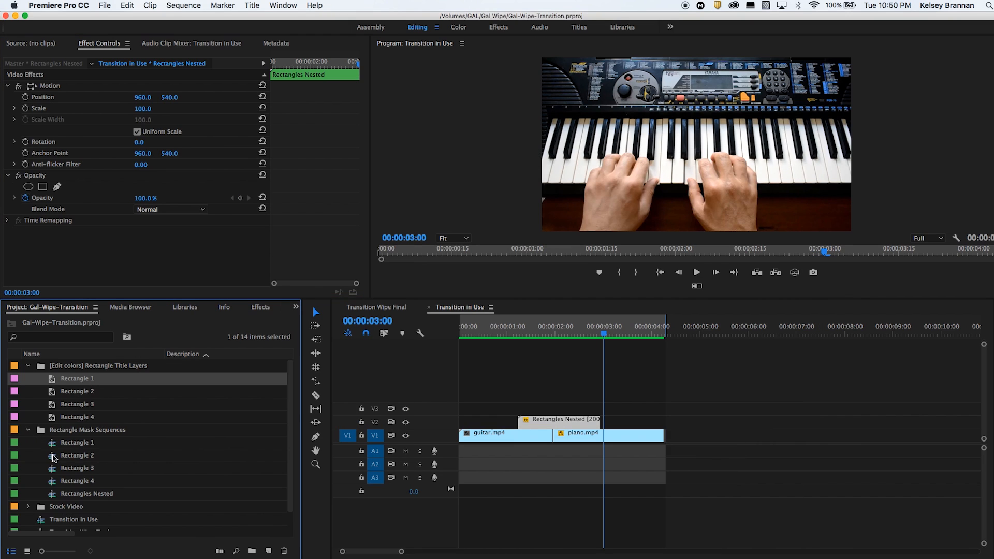
click(78, 480)
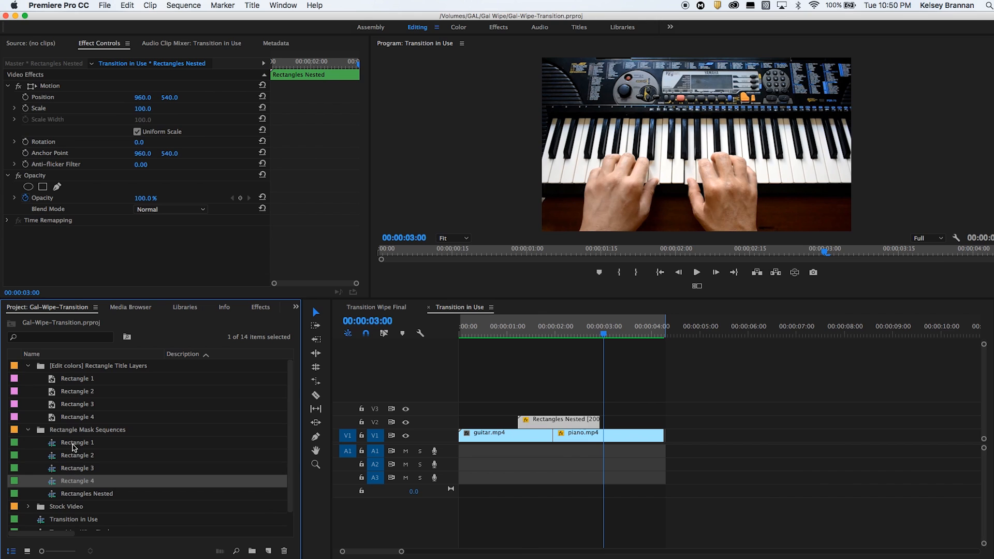
mouse_move(113, 436)
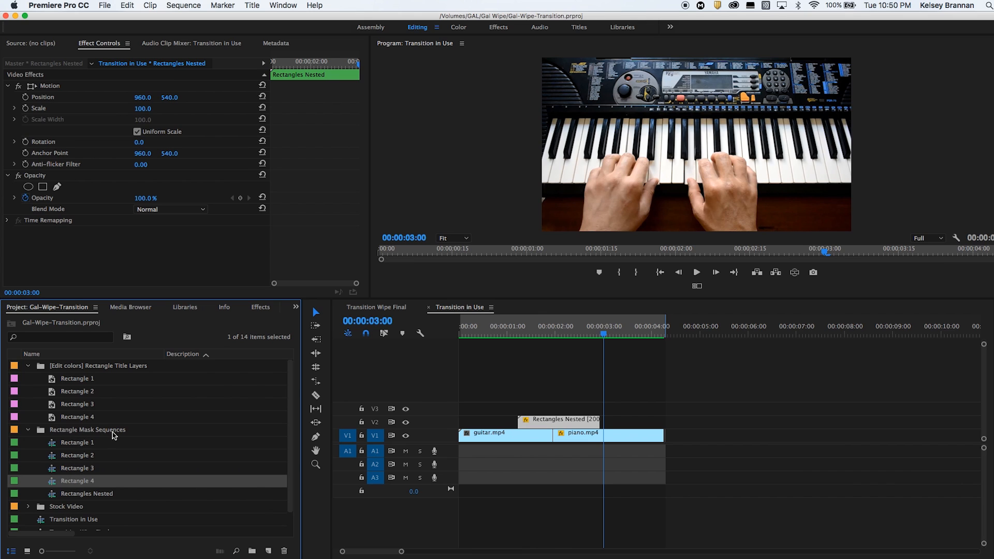
click(77, 442)
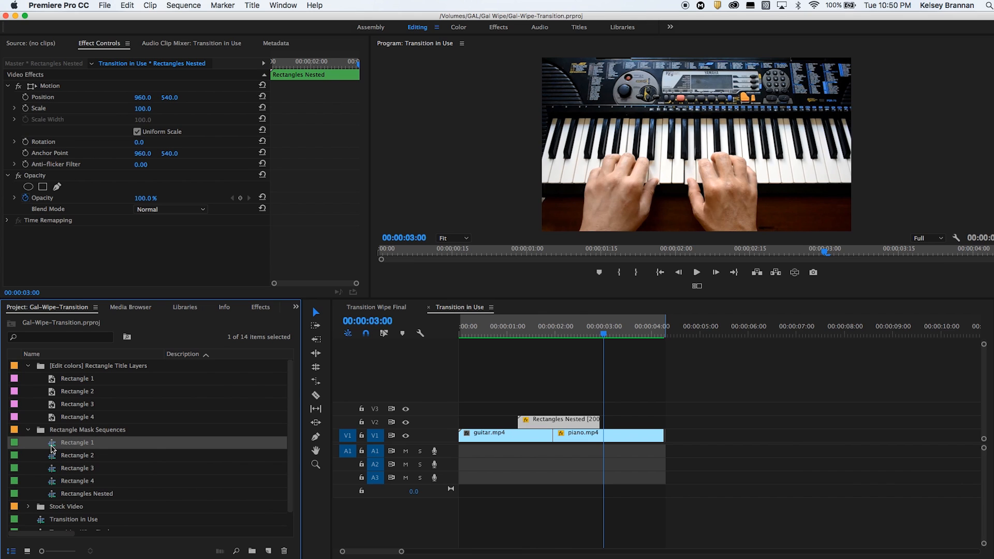
- Open the Rectangle 1 mask sequence and scrub its Opacity mask keyframes revealing the bar
double_click(78, 442)
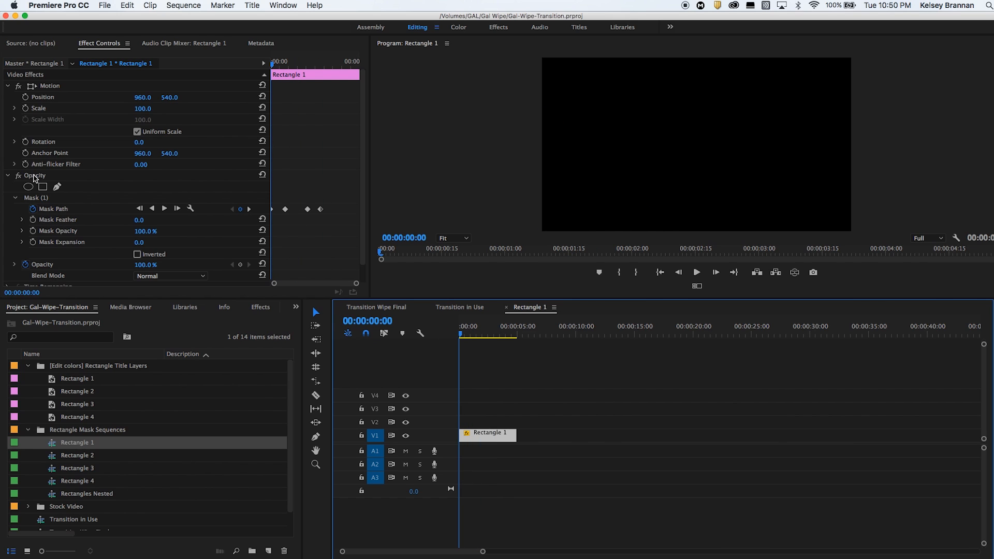
click(53, 208)
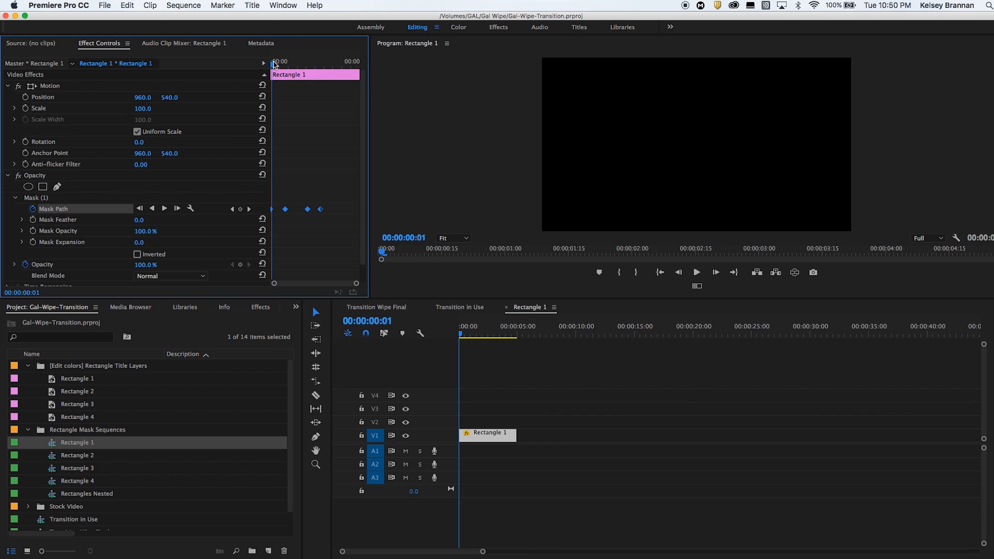
drag(273, 66, 296, 65)
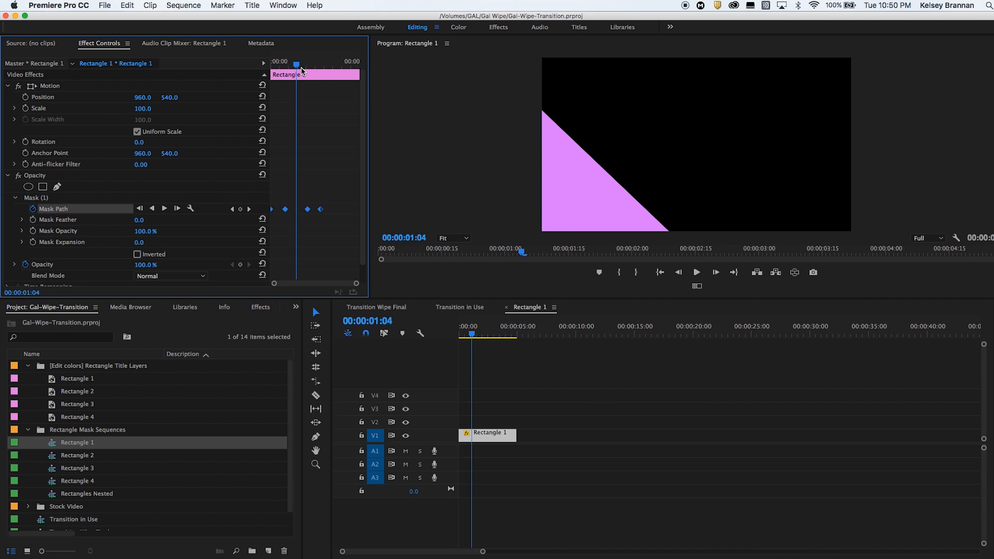
drag(296, 64, 322, 64)
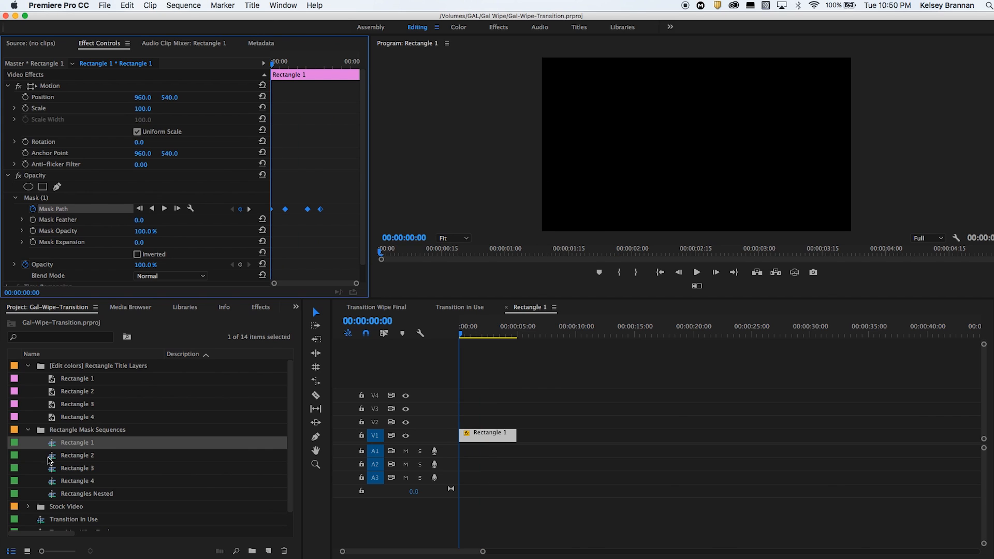
- Open the Rectangle 2 mask sequence and select its clip to show its mask
double_click(77, 456)
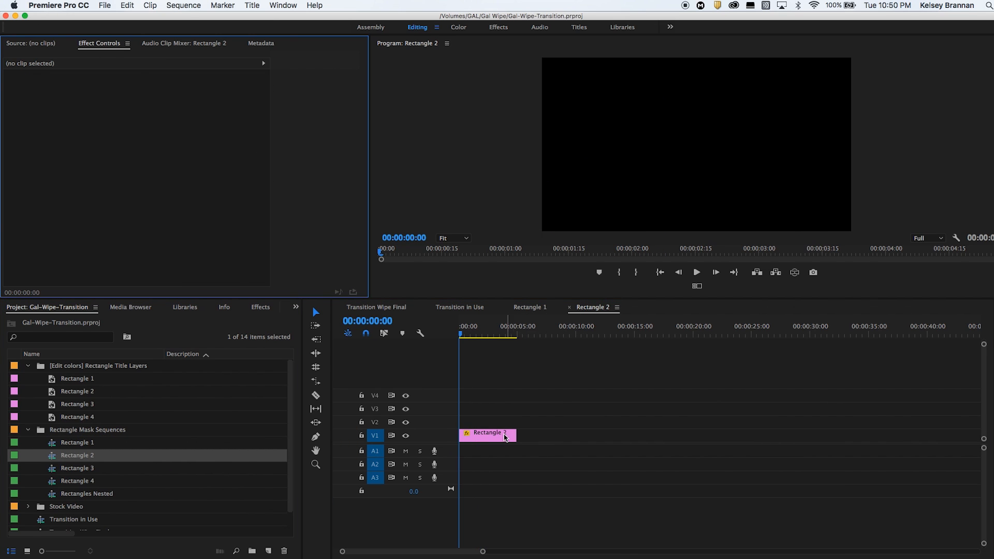
click(486, 435)
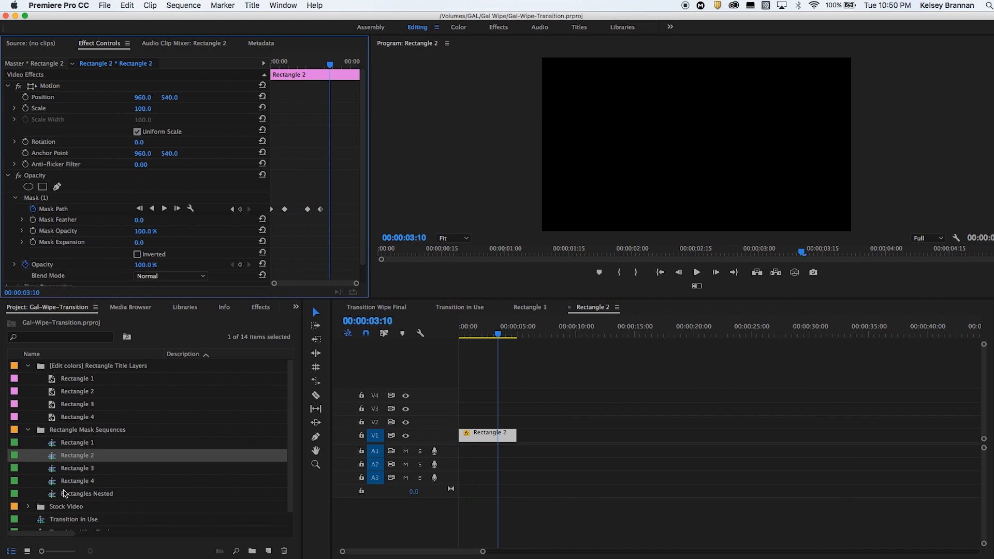
mouse_move(74, 484)
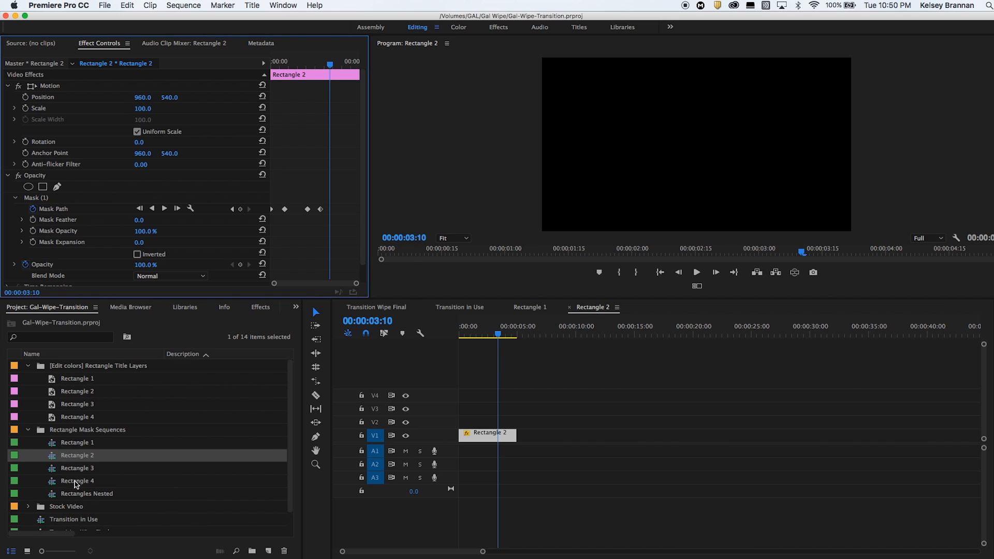
- Open the Rectangle 4 mask sequence, check Rectangles Nested options, and collapse the title layers bin
double_click(87, 492)
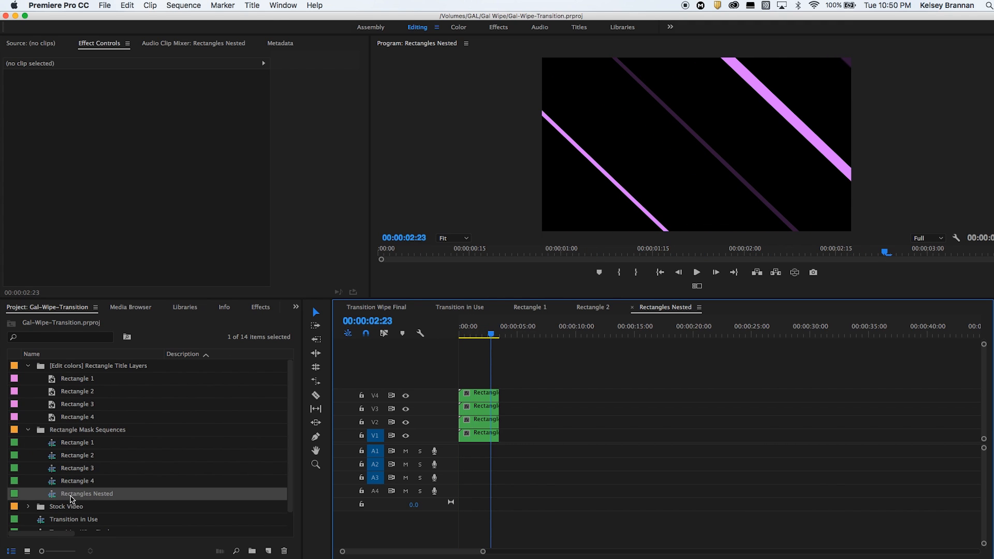
right_click(86, 493)
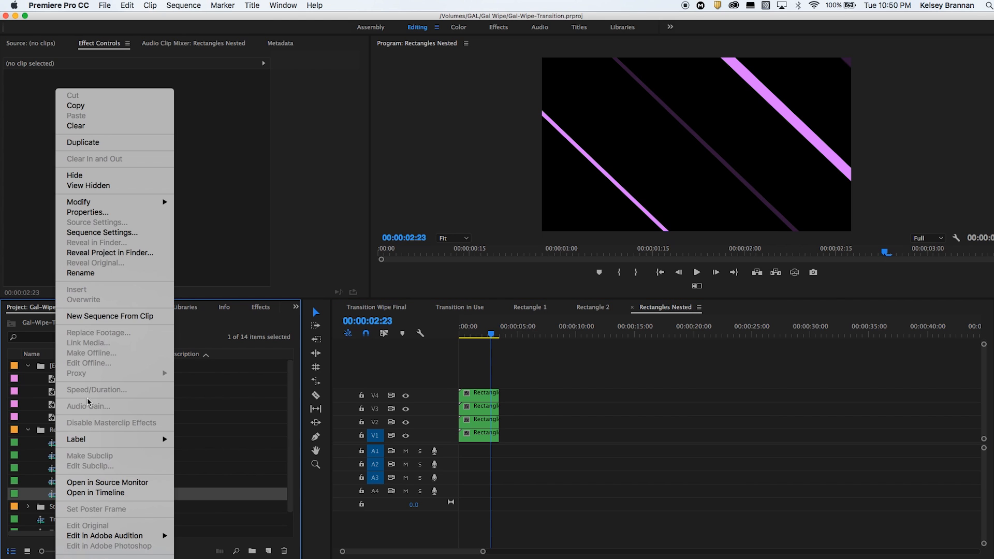
mouse_move(111, 316)
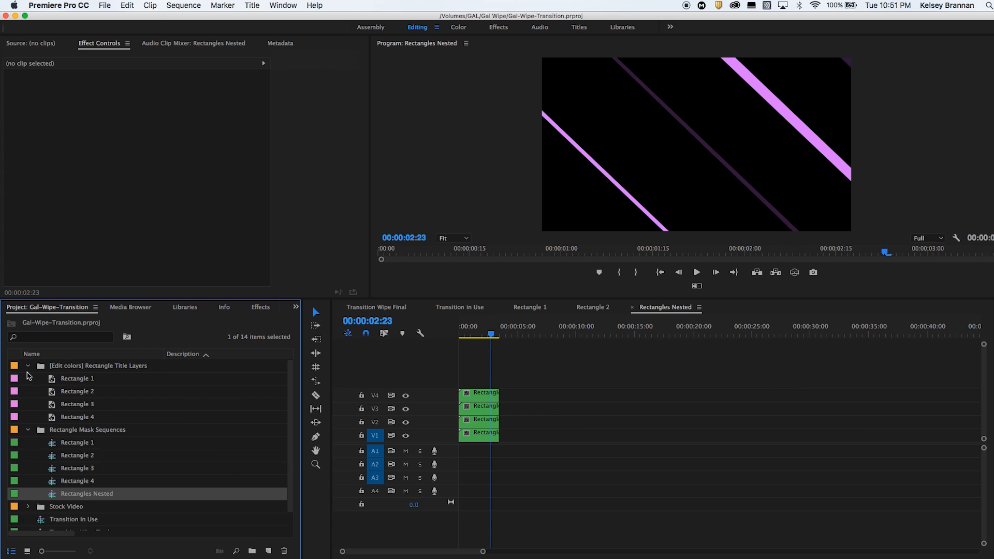
click(28, 366)
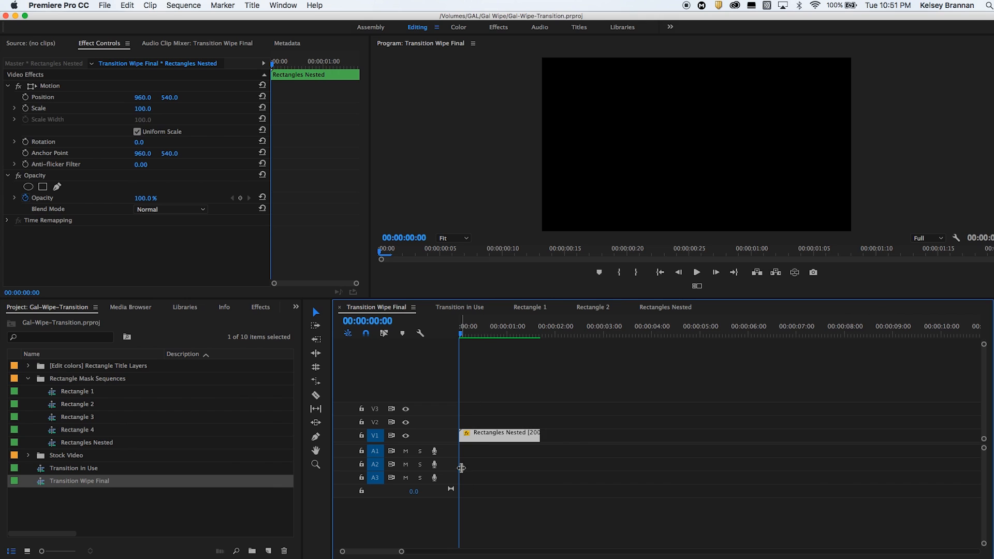
mouse_move(450, 439)
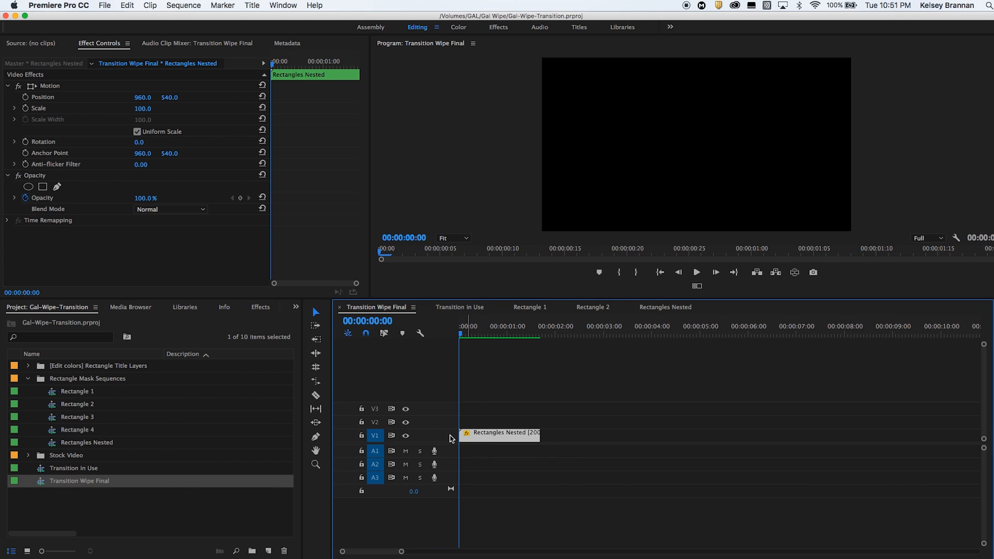
mouse_move(470, 336)
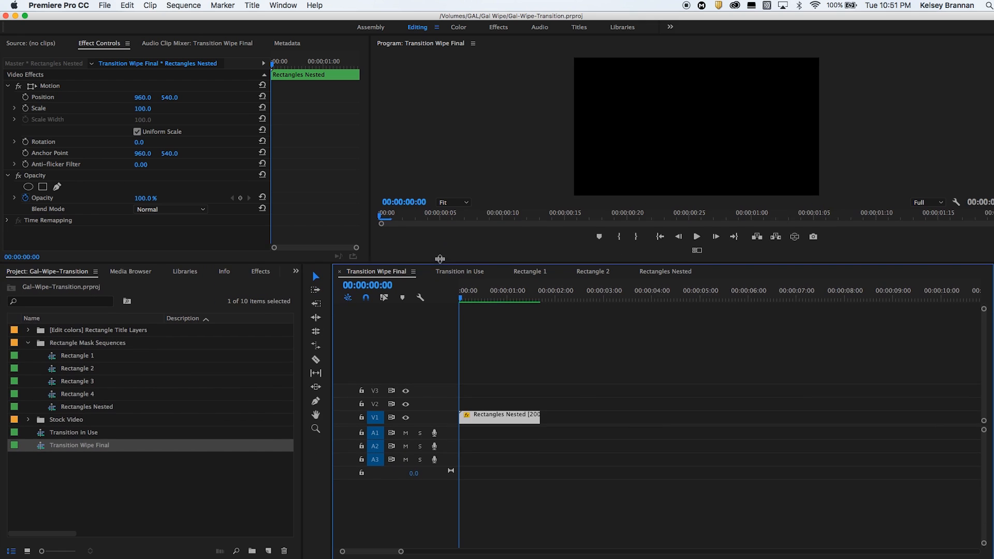
- Scrub the playhead through the Rectangles Nested wipe between guitar.mp4 and piano.mp4
click(459, 267)
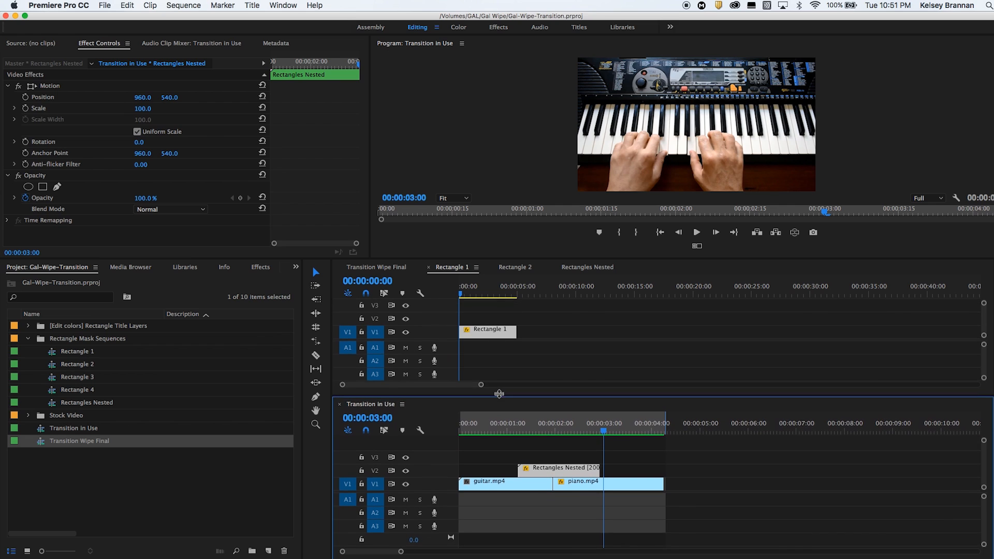
click(374, 267)
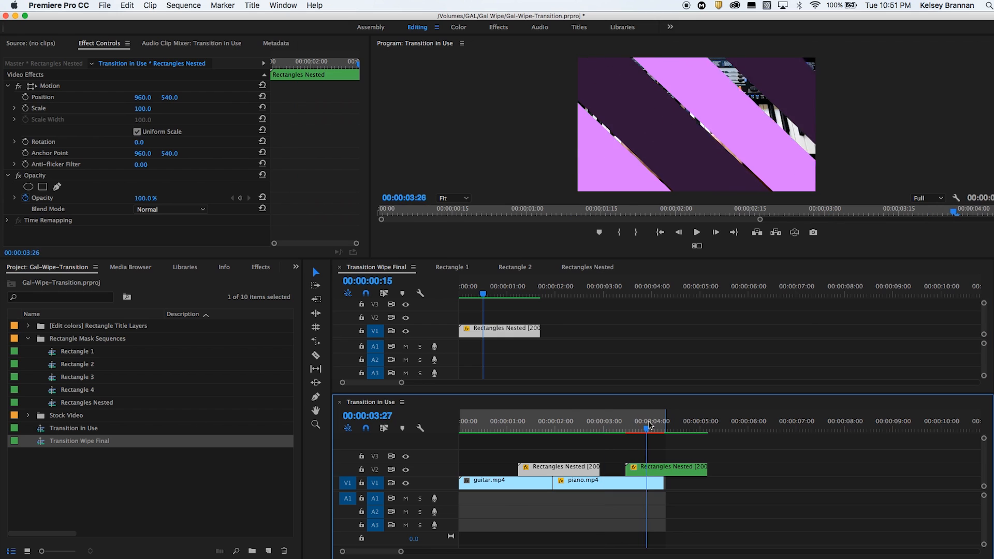
click(696, 421)
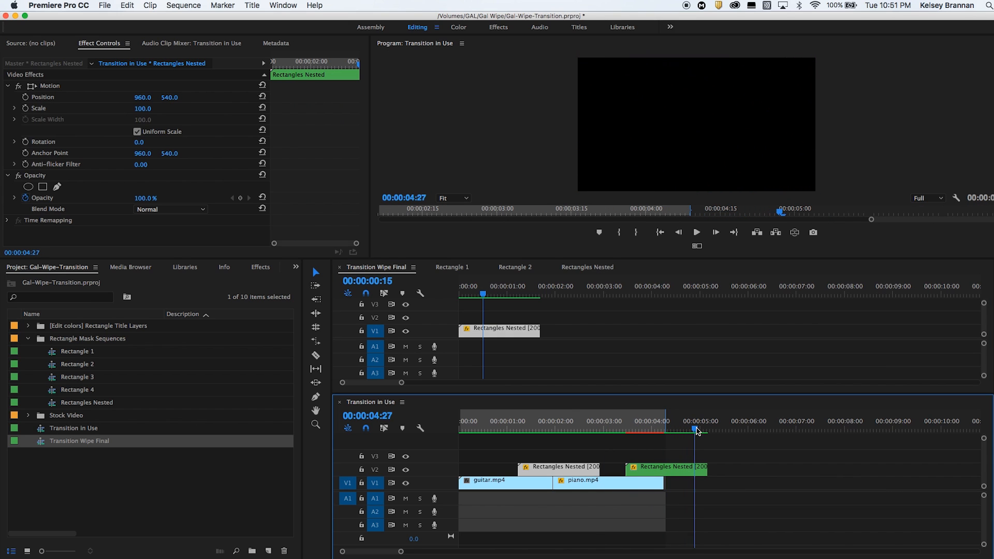
click(634, 420)
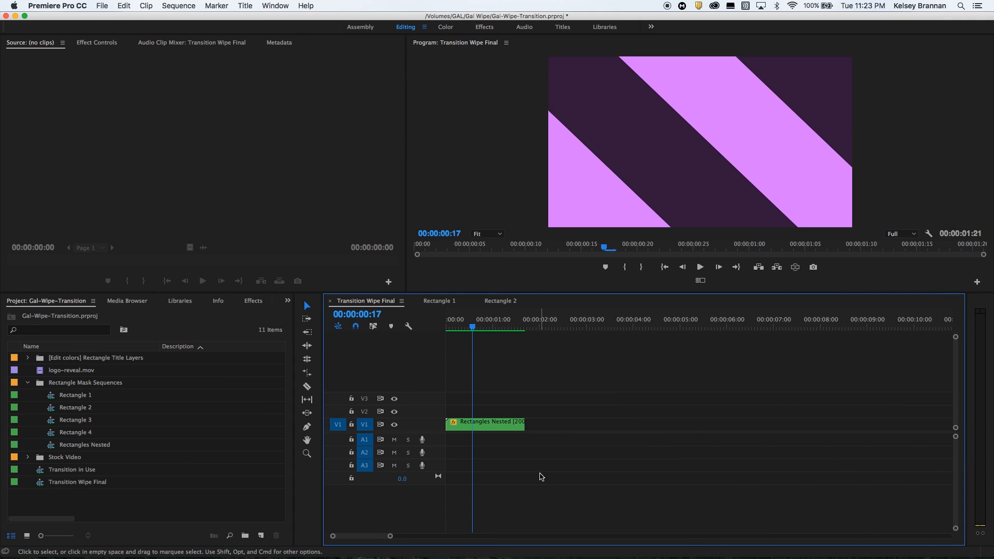
mouse_move(488, 431)
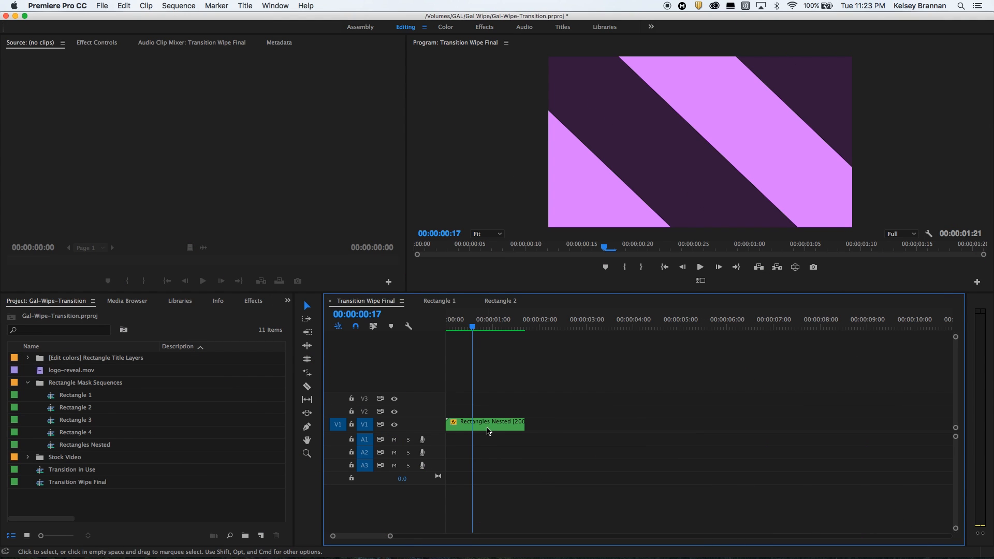
mouse_move(769, 87)
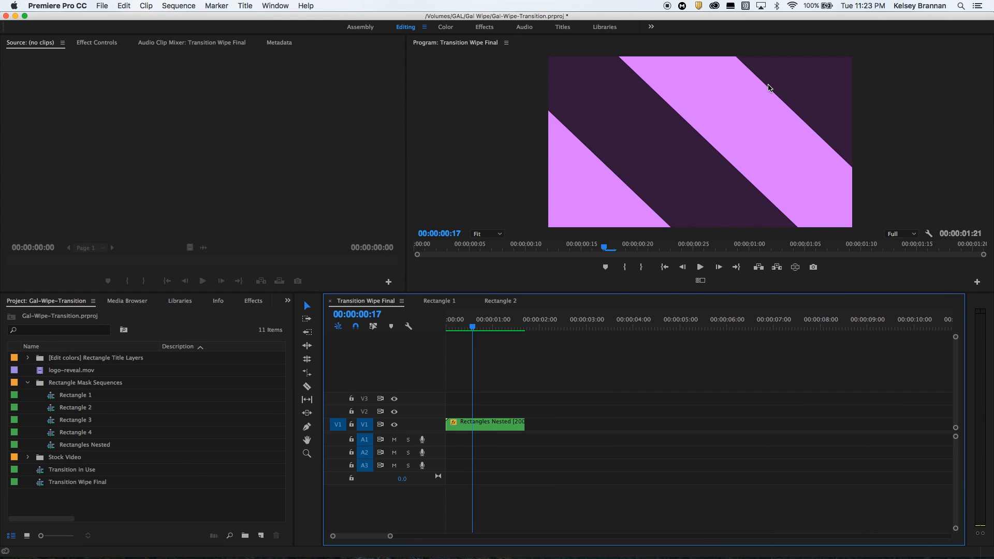
mouse_move(398, 478)
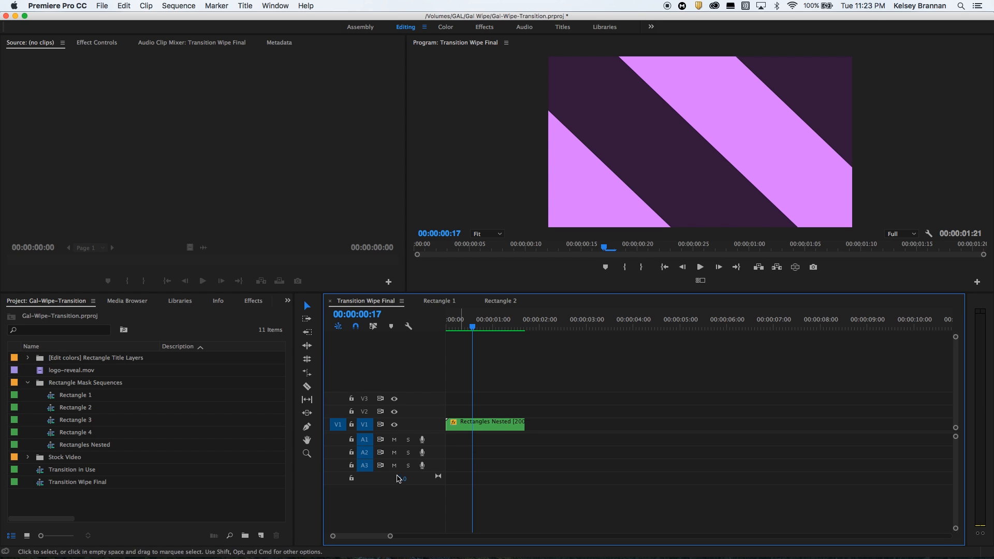
- Expand the [Edit colors] Rectangle Title Layers bin to list its four titles
click(95, 357)
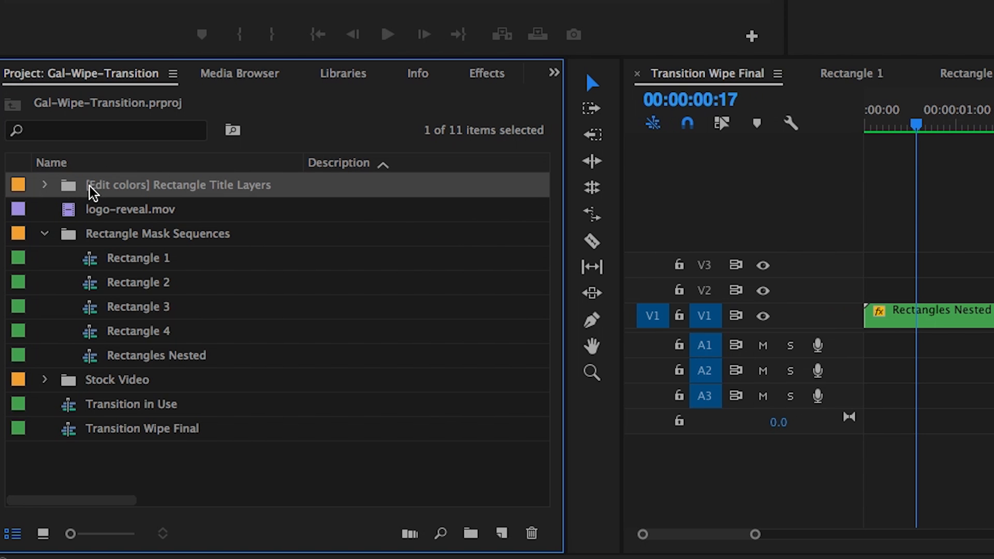
click(45, 184)
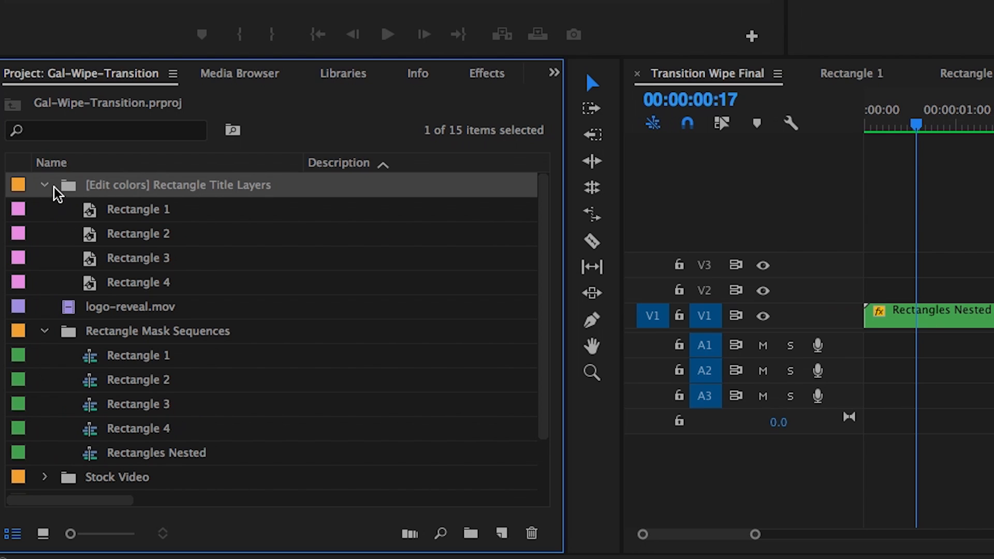
mouse_move(132, 219)
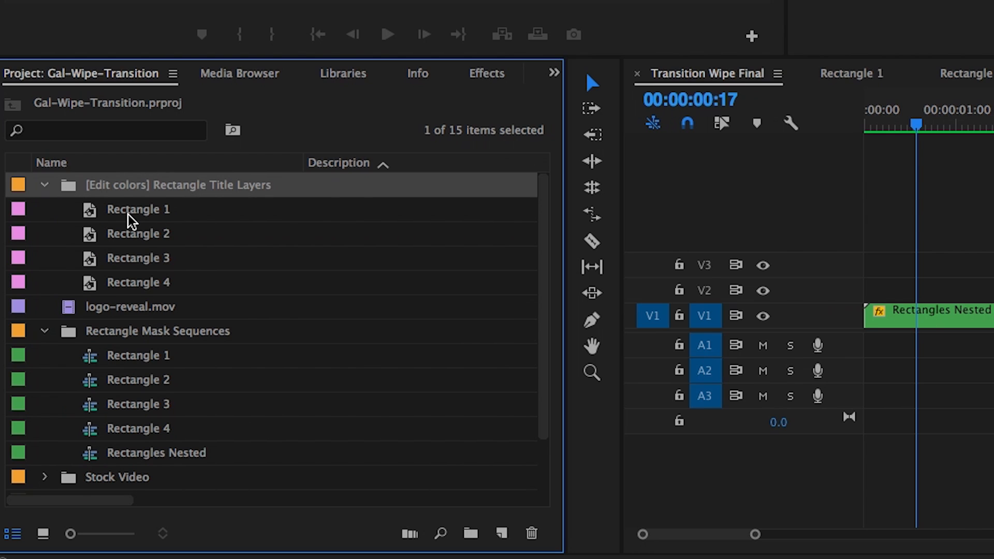
mouse_move(93, 220)
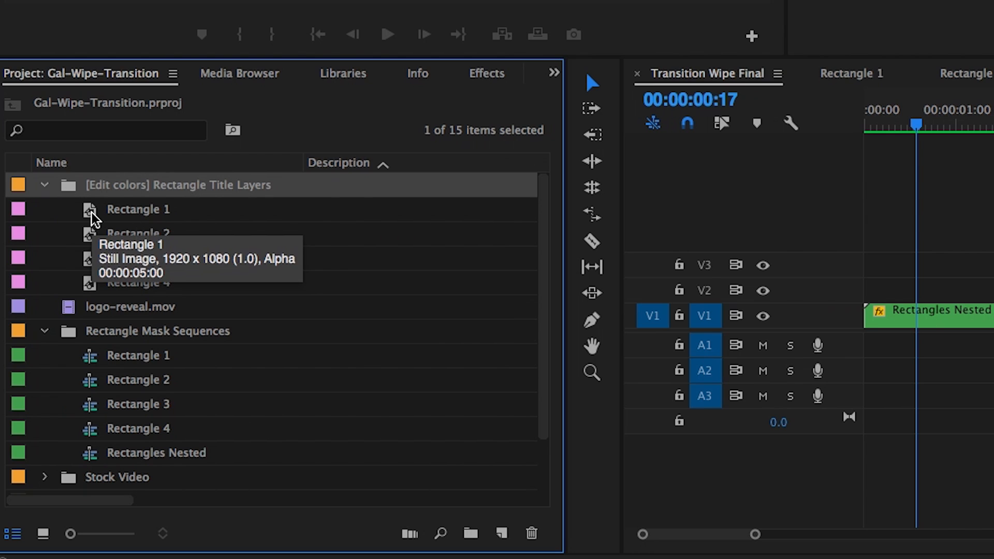
- Open the Rectangle 1 title and change its fill colour to yellow in the Color Picker
double_click(137, 209)
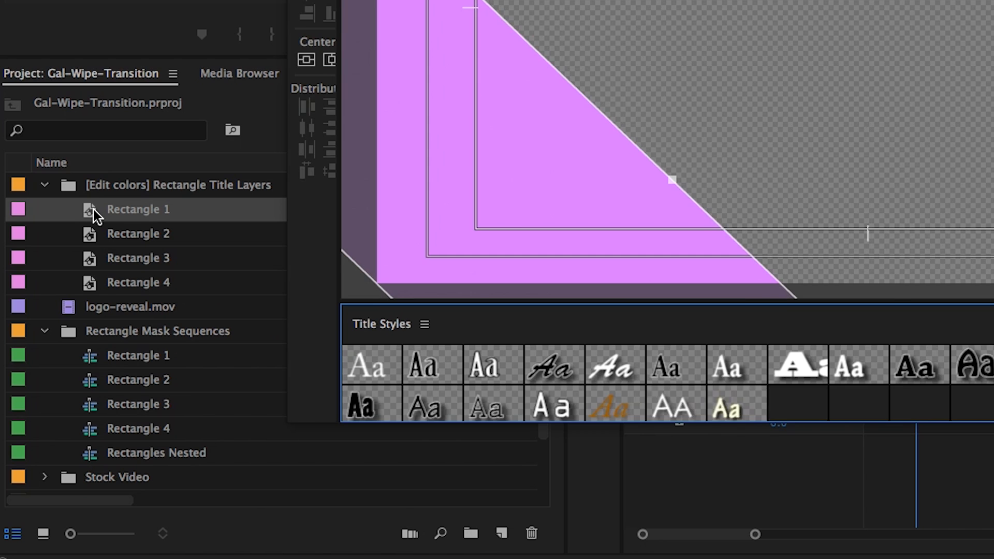
double_click(138, 209)
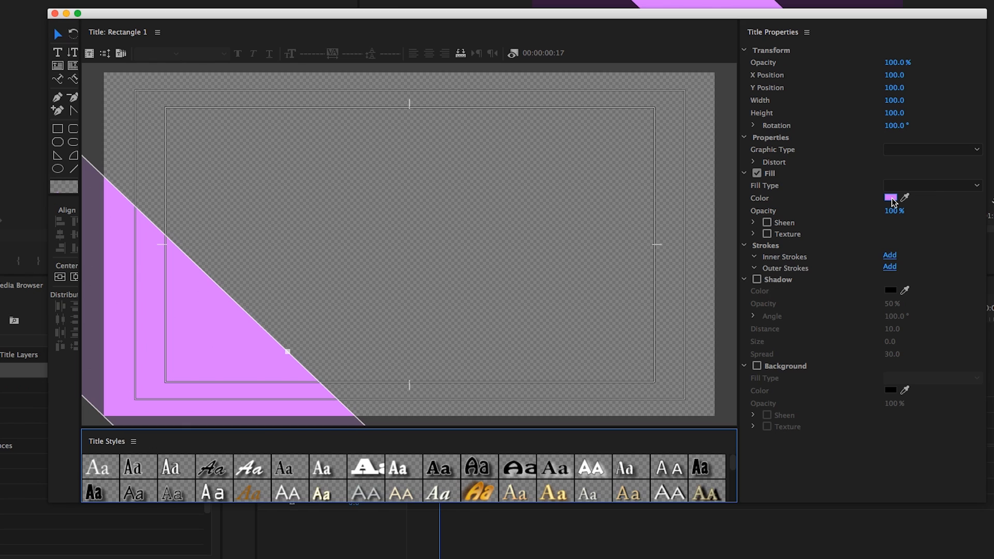
click(890, 198)
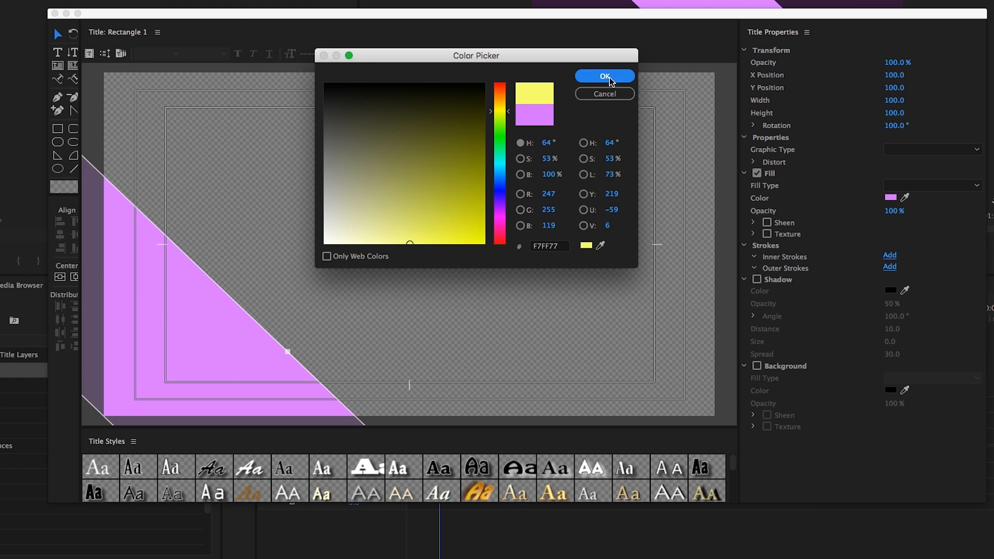
click(603, 75)
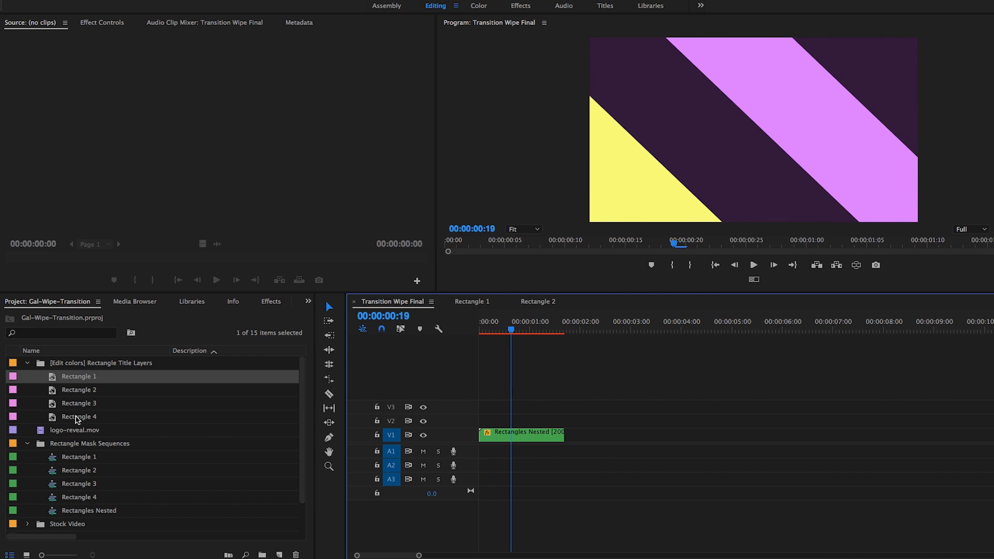
mouse_move(99, 398)
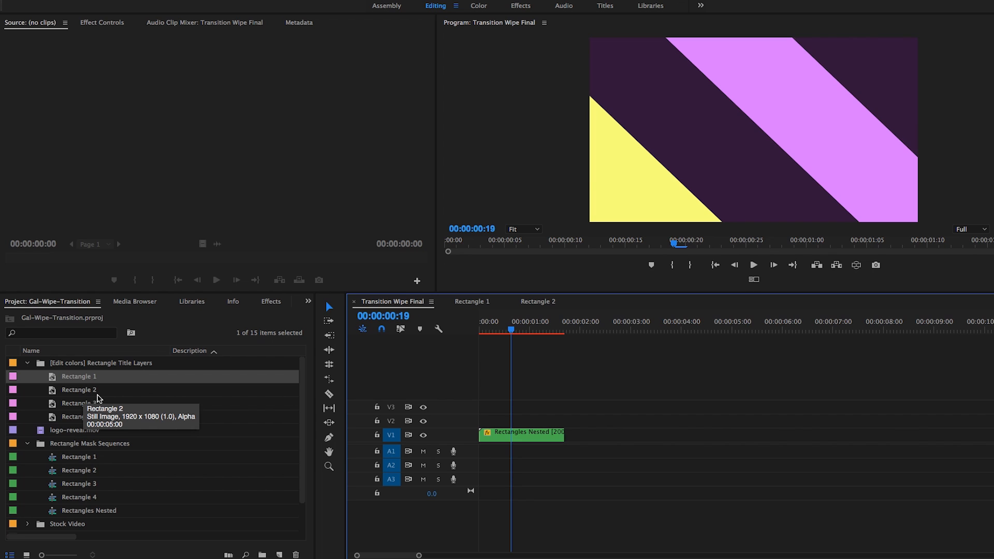
mouse_move(33, 378)
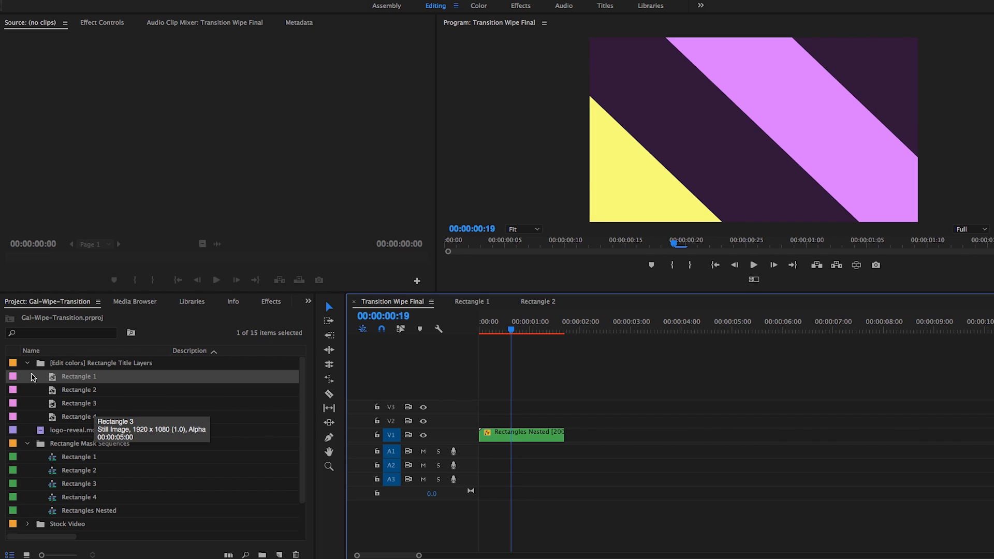
mouse_move(390, 355)
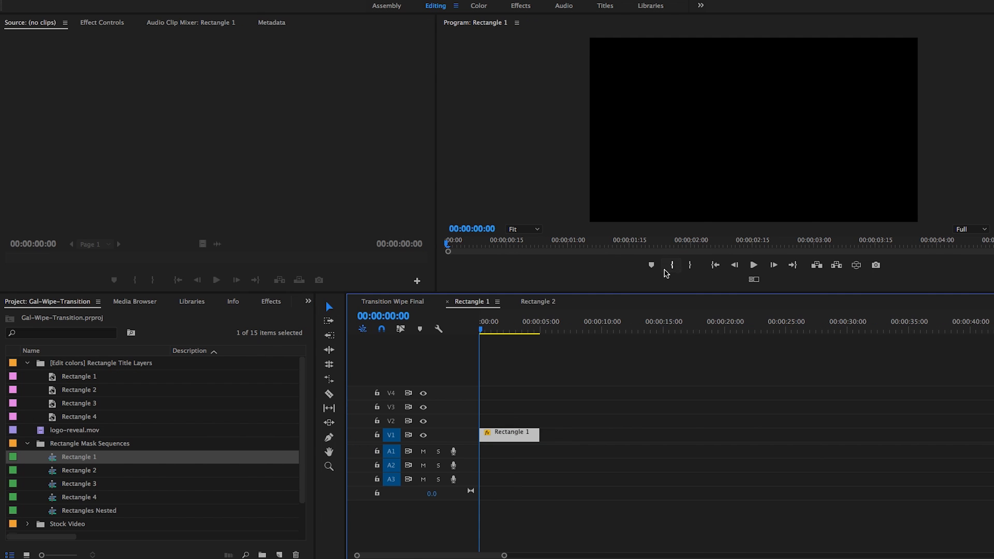
- Move to frame 00:00:00:15 and show the Rectangle 1 clip's Mask (1) keyframes in Effect Controls
click(505, 239)
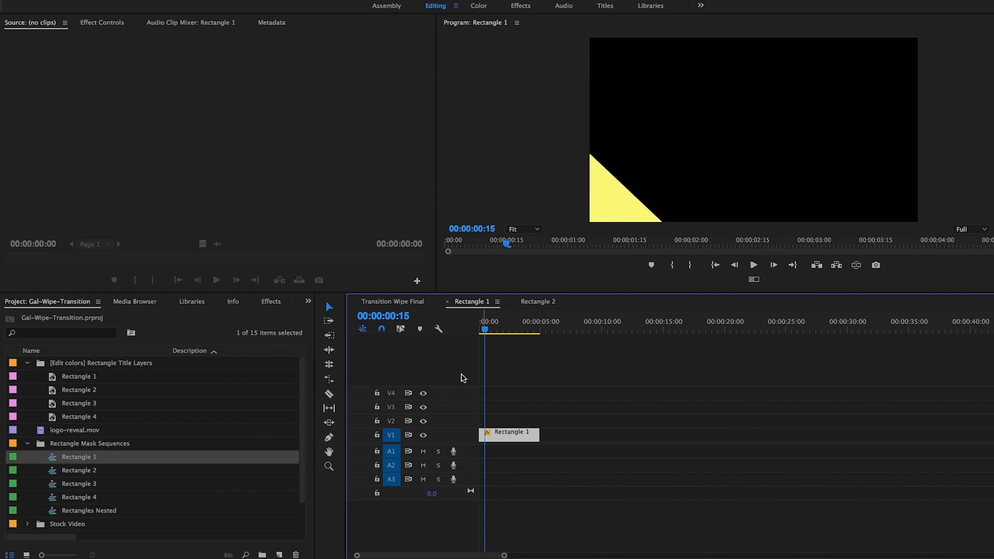
click(102, 22)
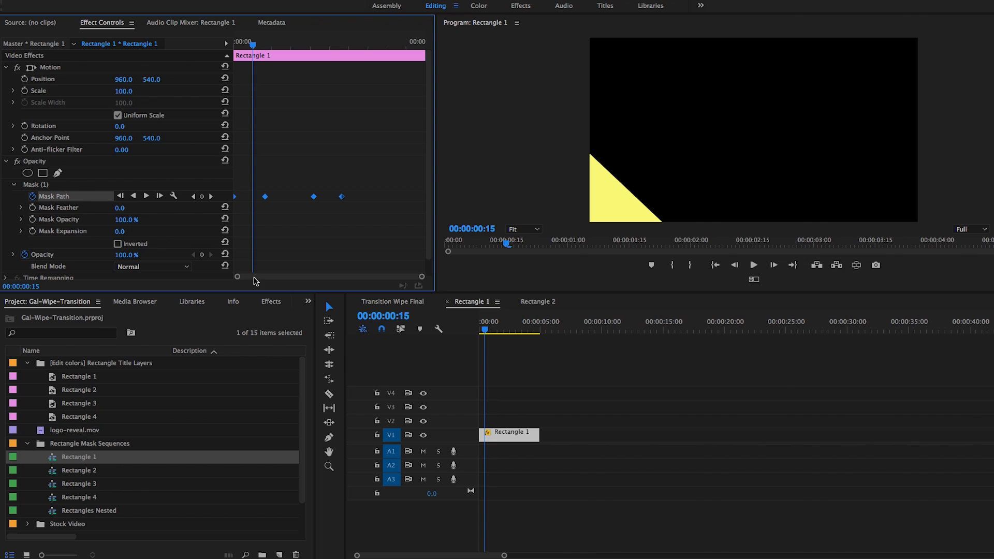
mouse_move(62, 440)
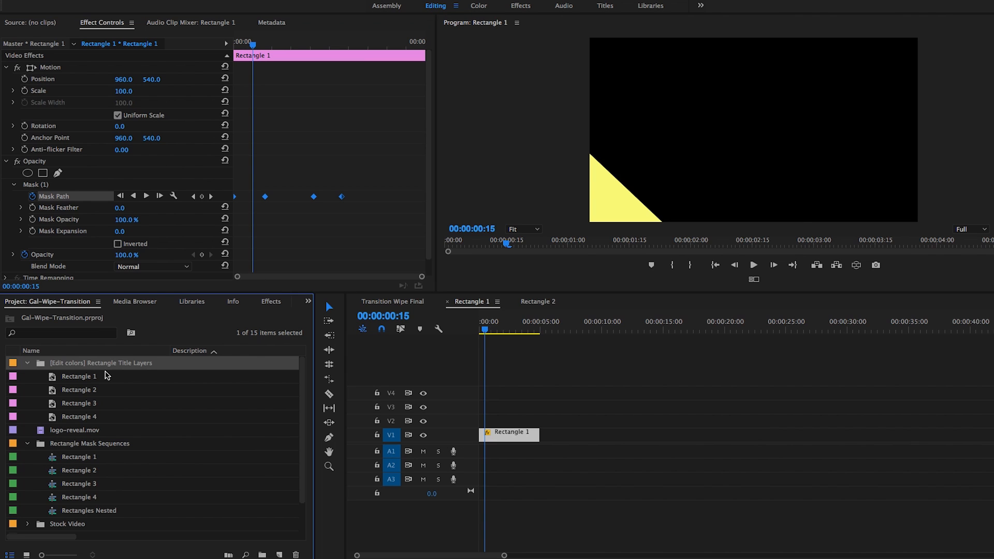
- Create a new Legacy Title named Rectangle 5 from the New Item list
click(262, 555)
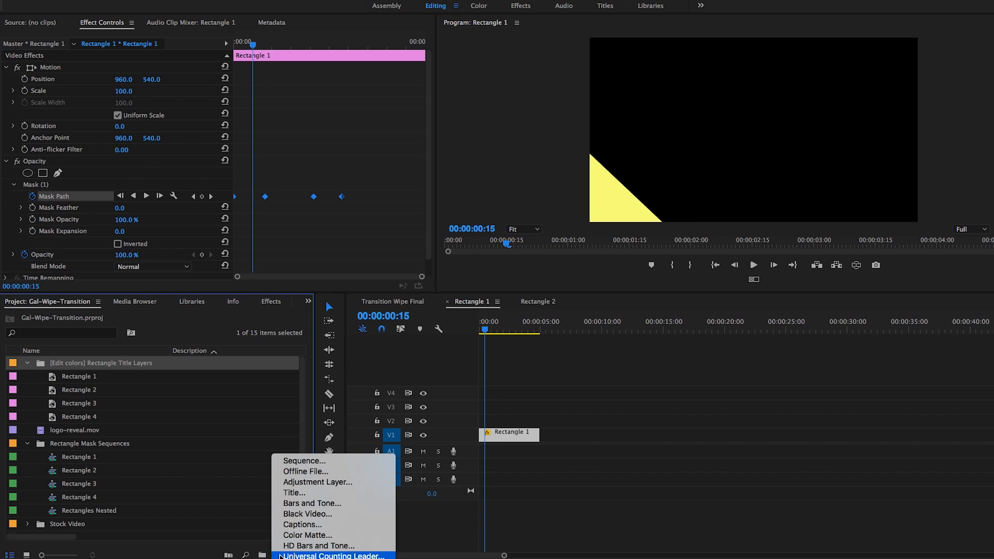
click(293, 493)
text(Rectangle)
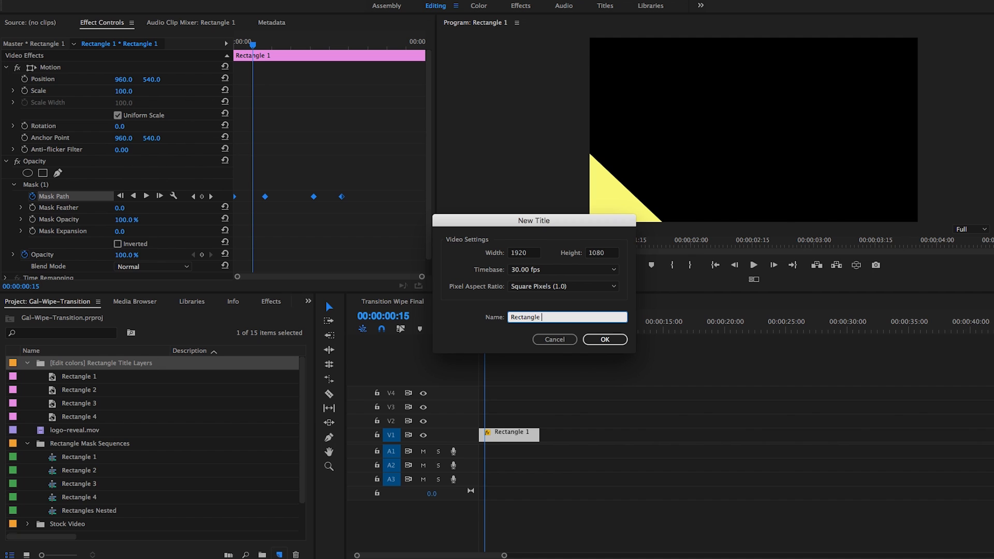
click(603, 339)
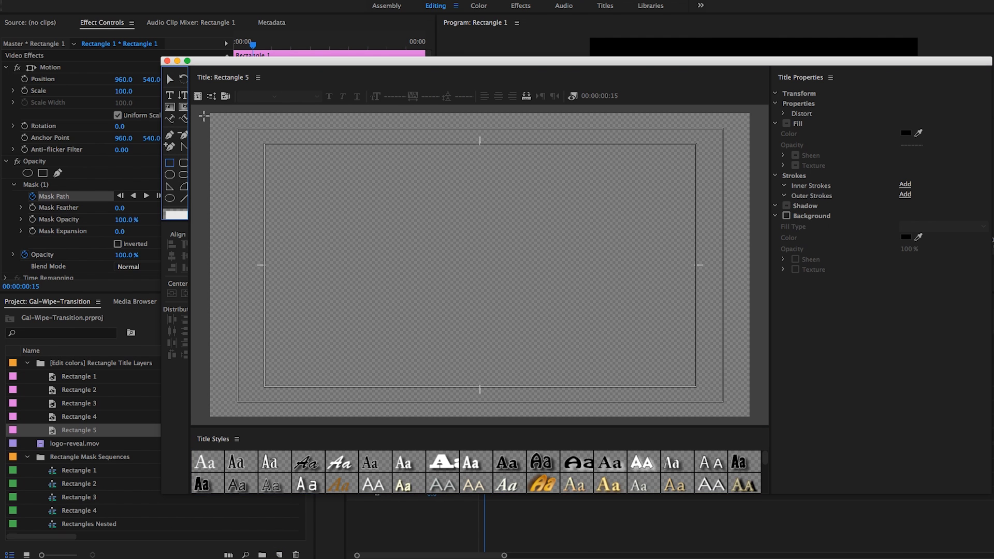
mouse_move(200, 112)
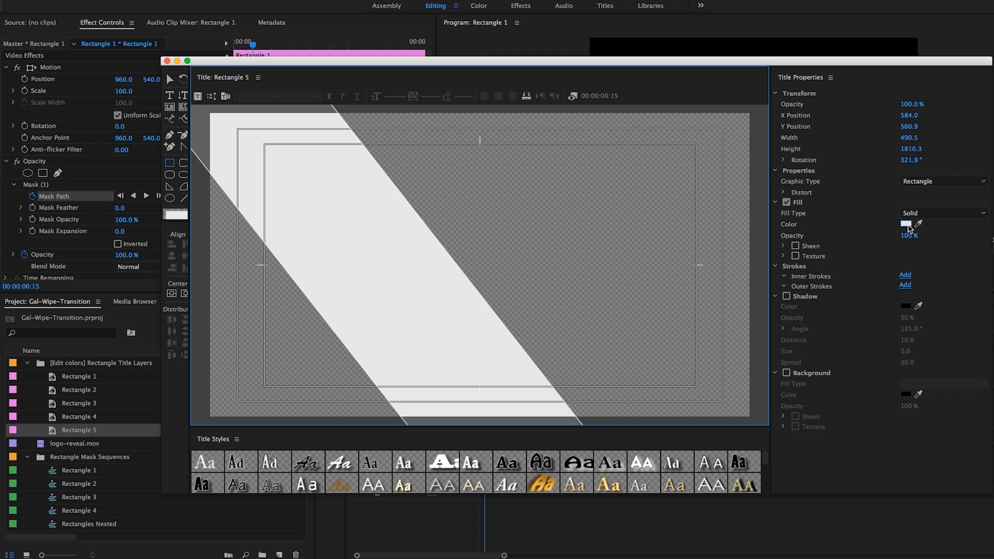
- Fill the Rectangle 5 bar red in the Color Picker and close the title editor
click(906, 224)
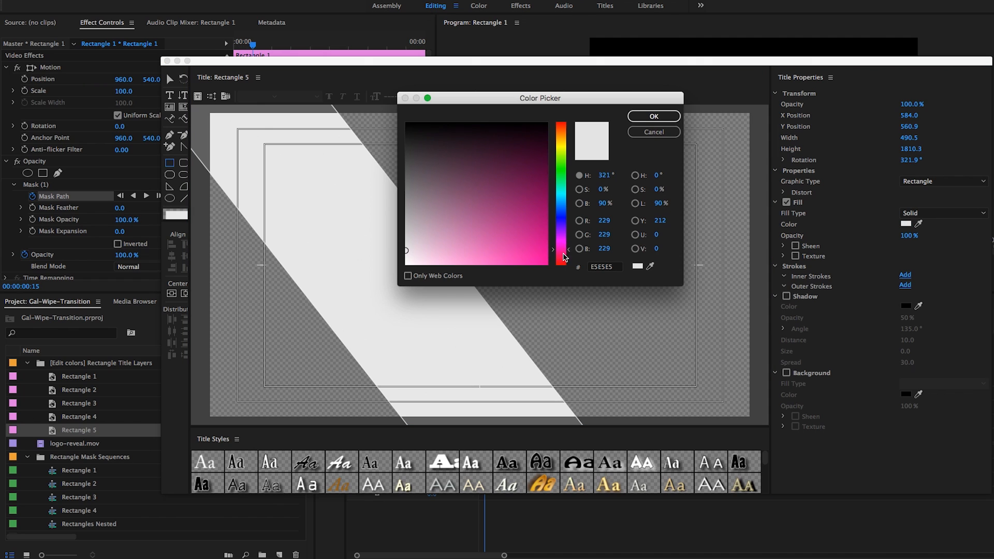
click(653, 116)
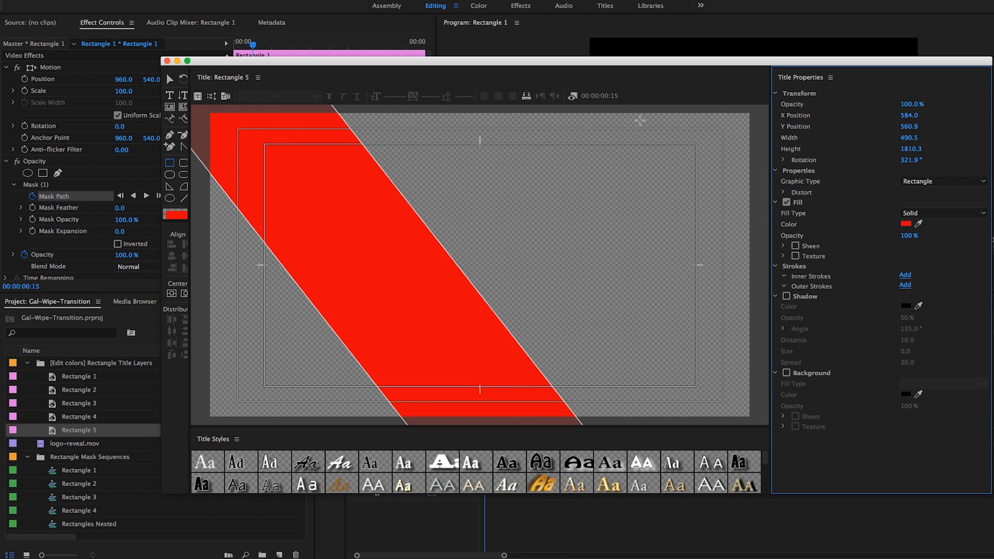
click(166, 61)
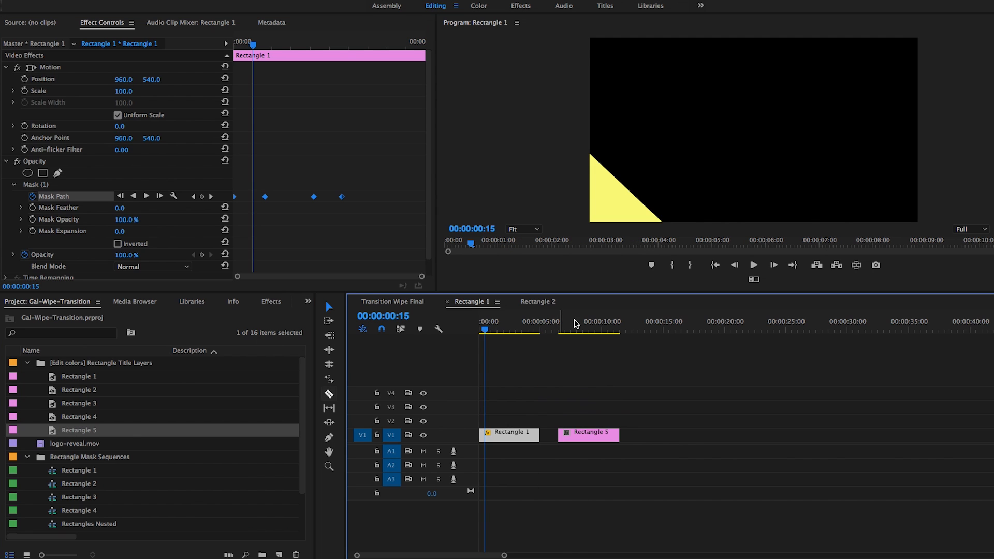
- Add a four-point polygon mask to the Rectangle 5 clip and set monitor zoom to 10%
click(568, 330)
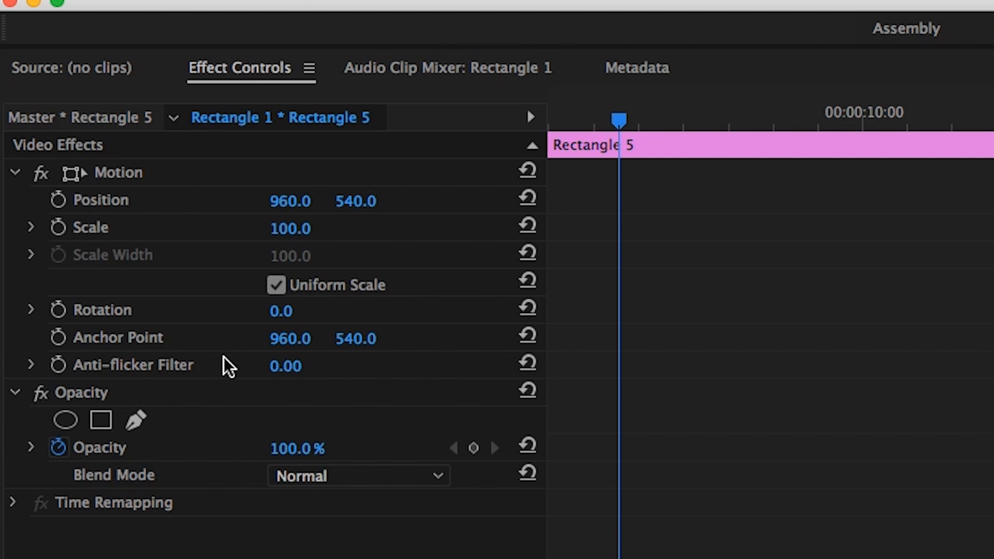
mouse_move(100, 420)
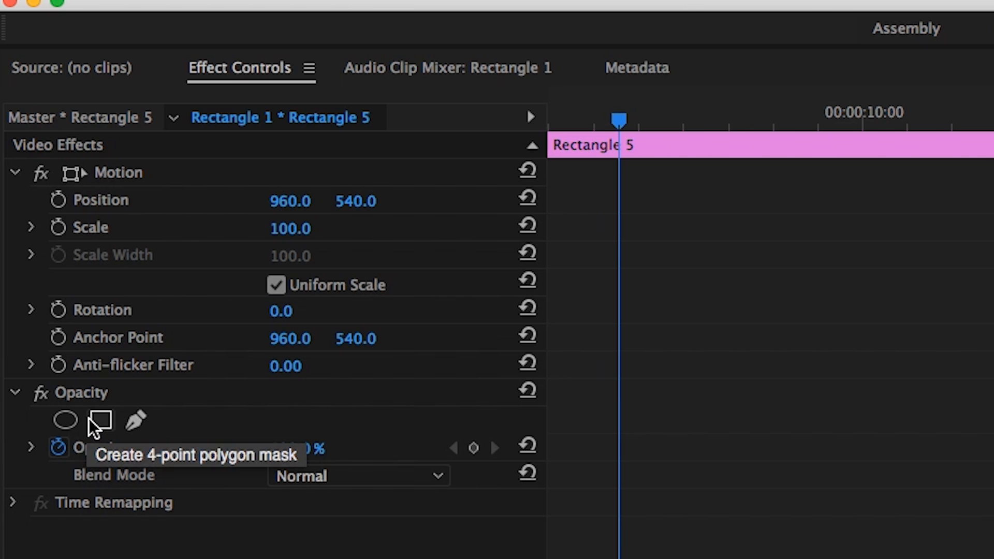
click(99, 421)
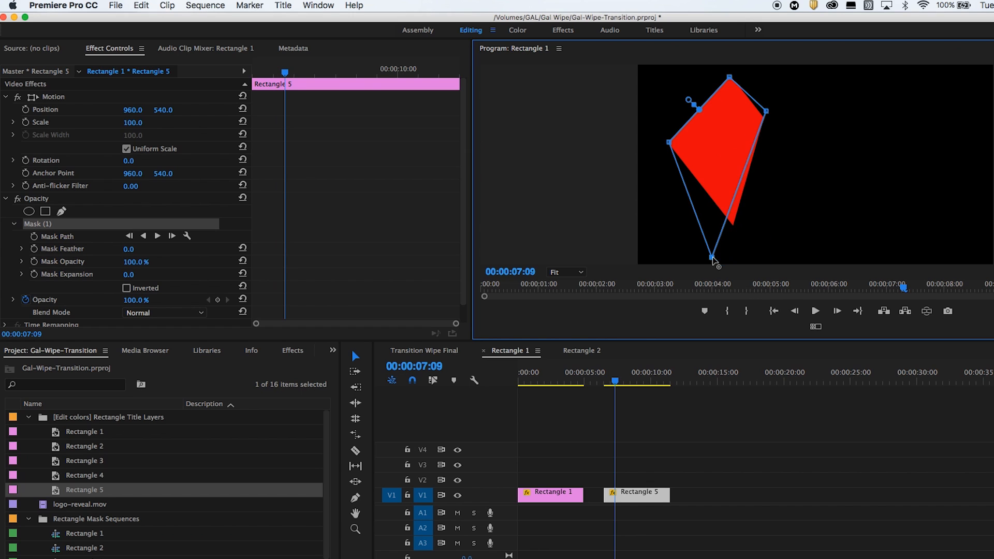
click(565, 272)
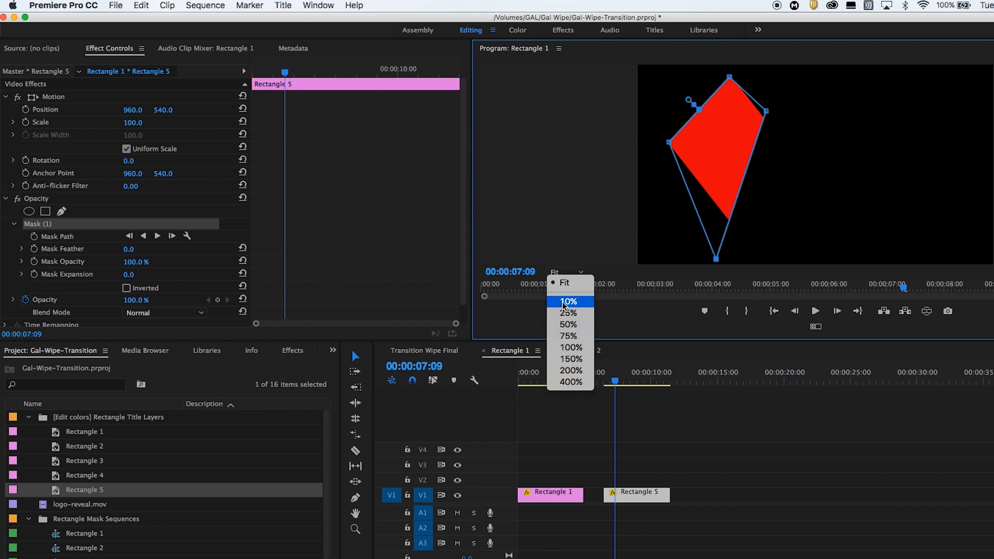
click(568, 301)
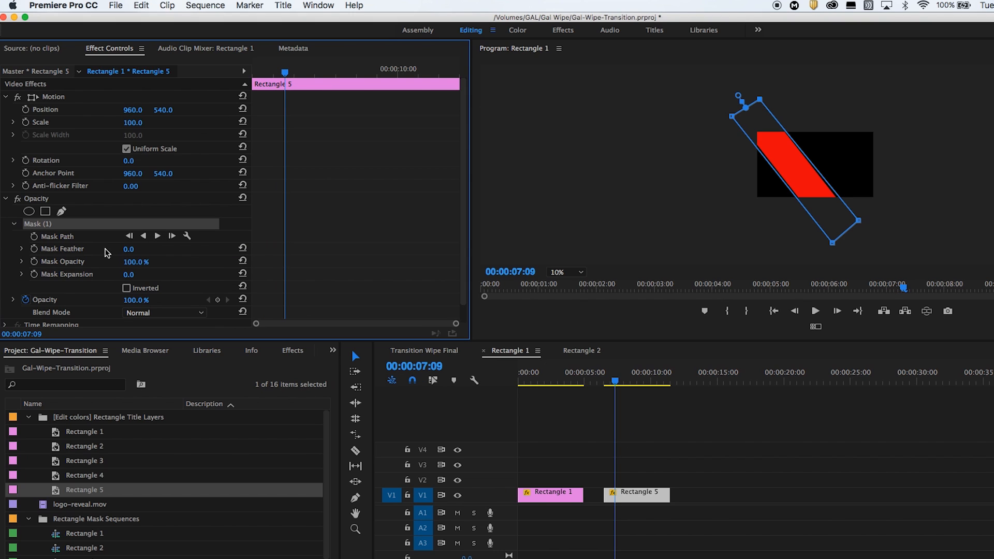
mouse_move(34, 236)
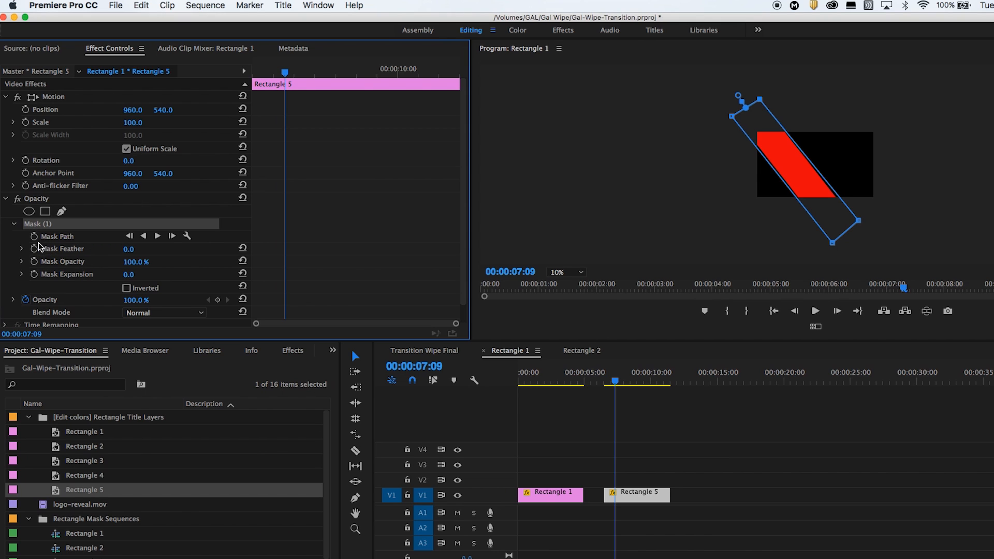
- Keyframe Rectangle 5's Mask Path so the mask slides in to fully reveal the red bar
click(34, 236)
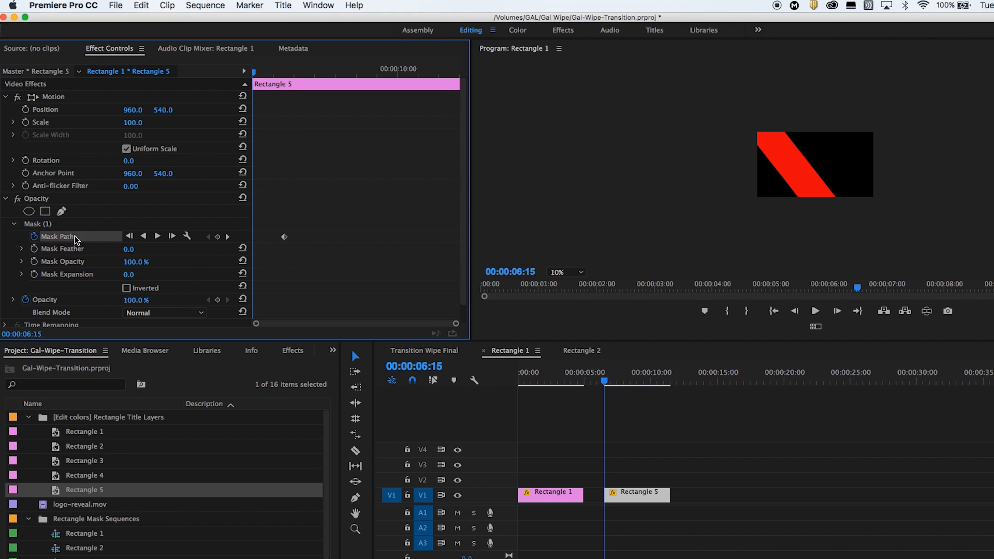
click(38, 223)
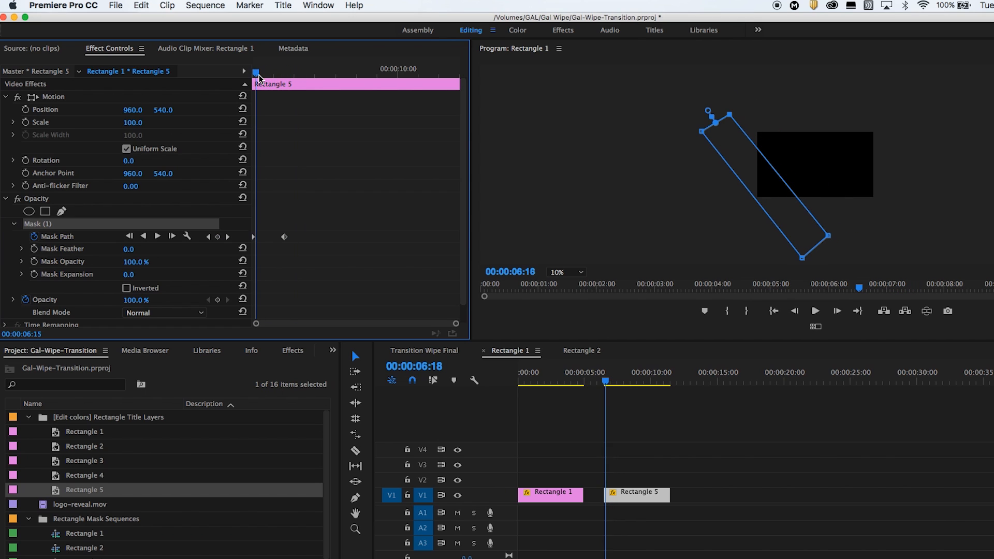
drag(256, 73, 287, 72)
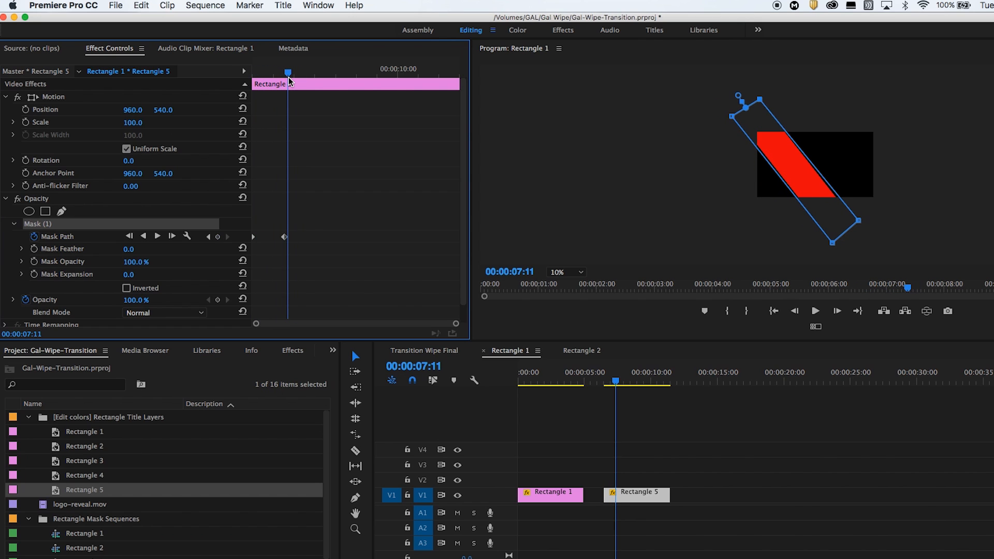
mouse_move(290, 92)
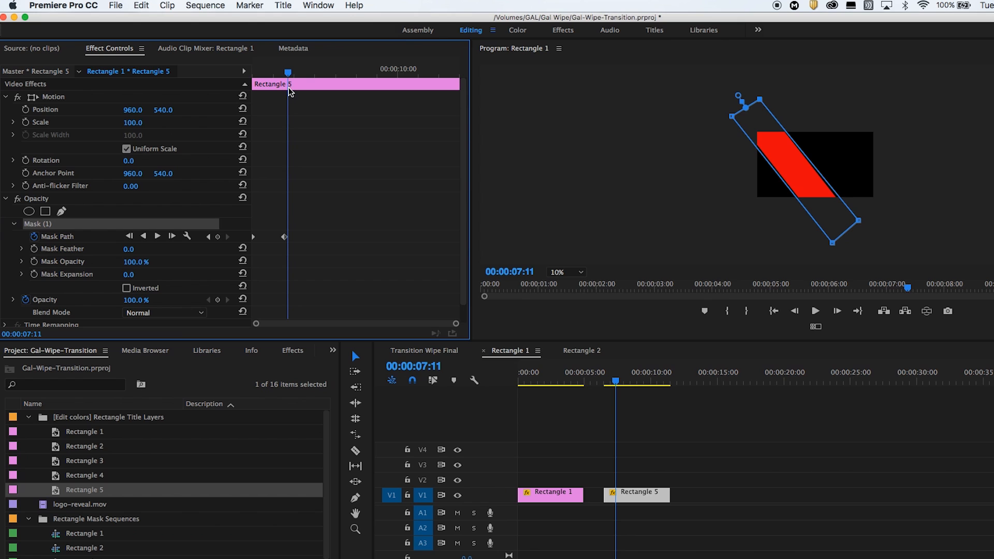
click(420, 351)
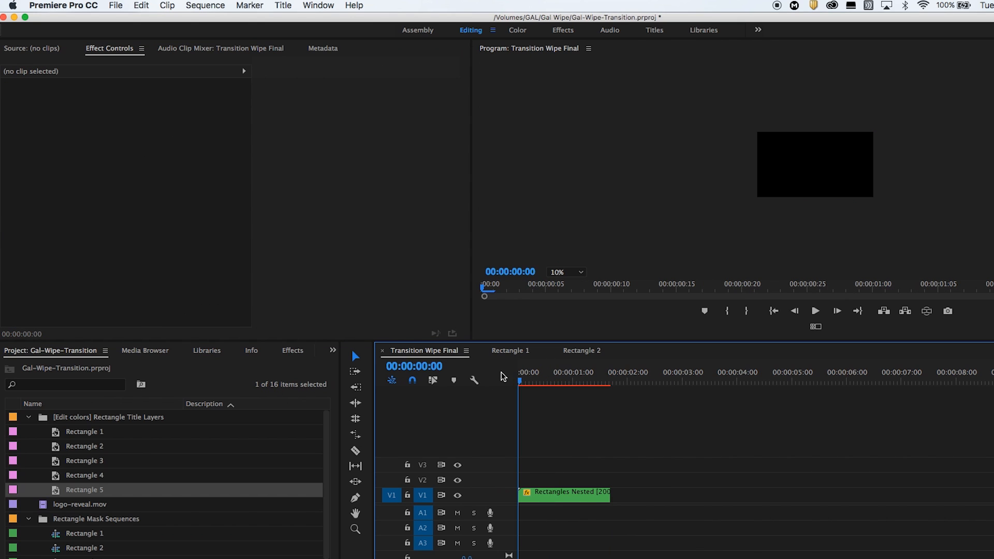
- Preview the wipe midway, inspect Rectangle 2's Mask Path keyframes, then return to Rectangle 1
click(588, 381)
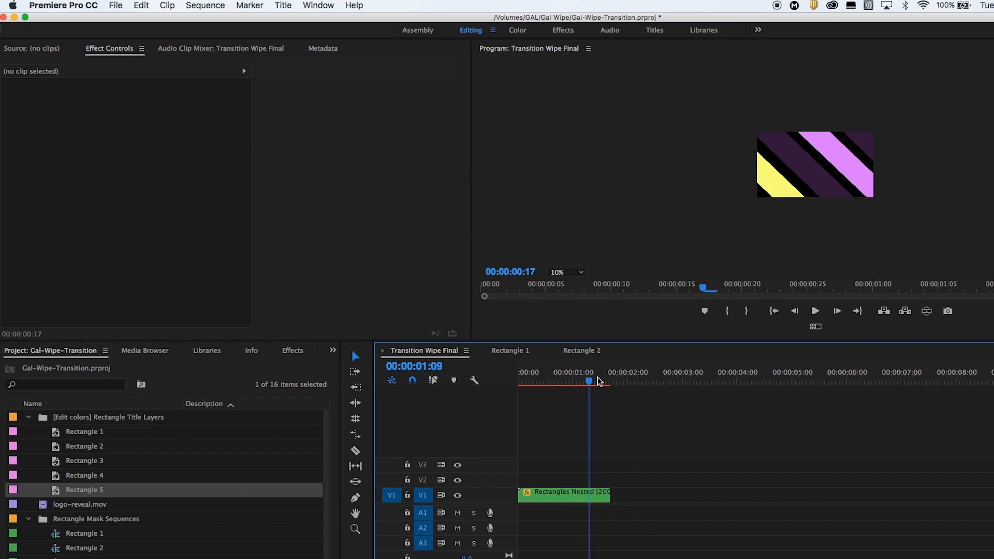
click(581, 351)
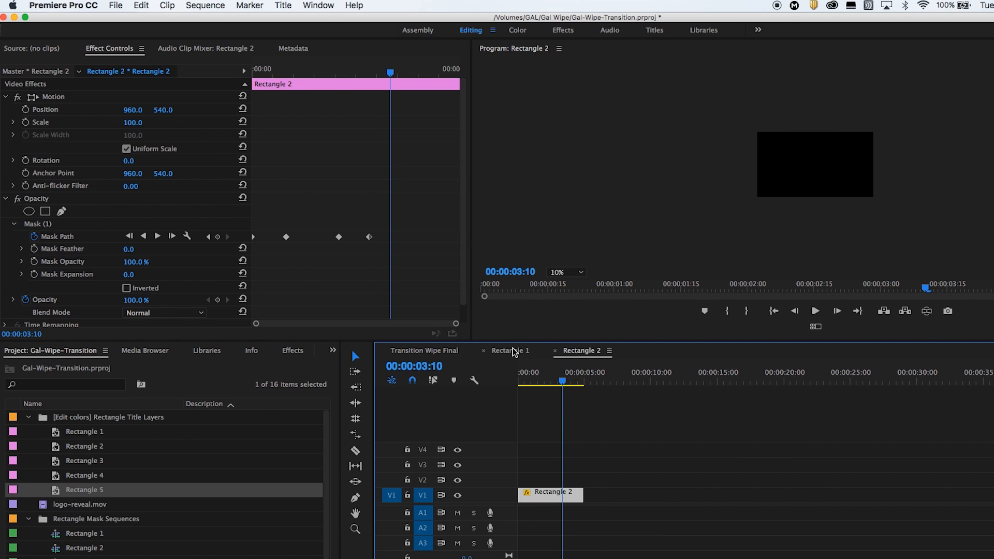
click(511, 351)
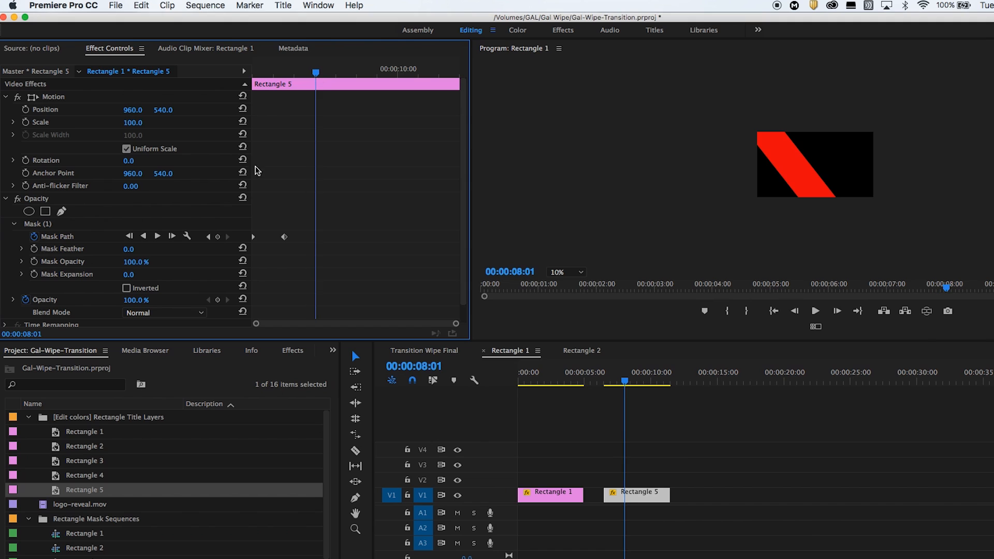
- Add a later Mask Path keyframe so the mask slides on and hides the red bar again
click(33, 236)
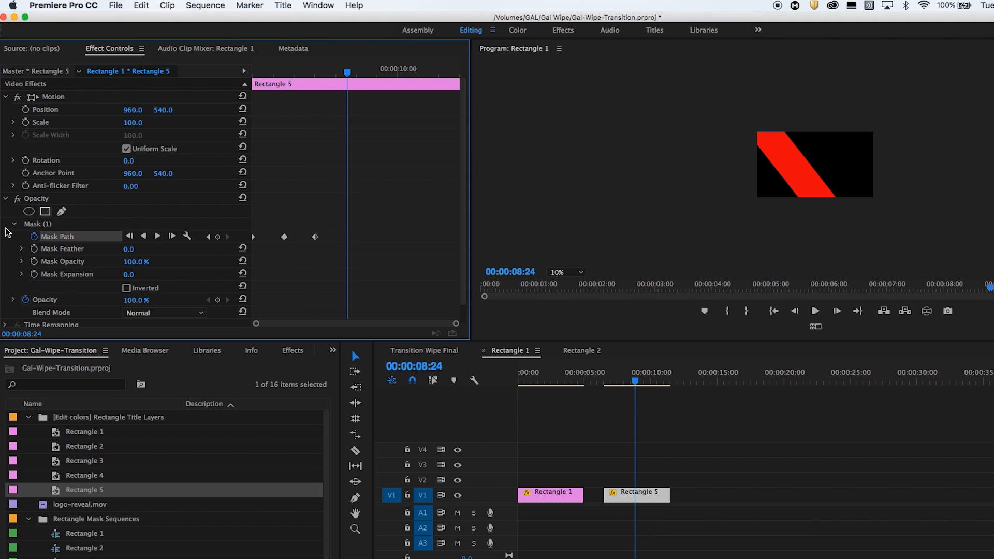
click(38, 224)
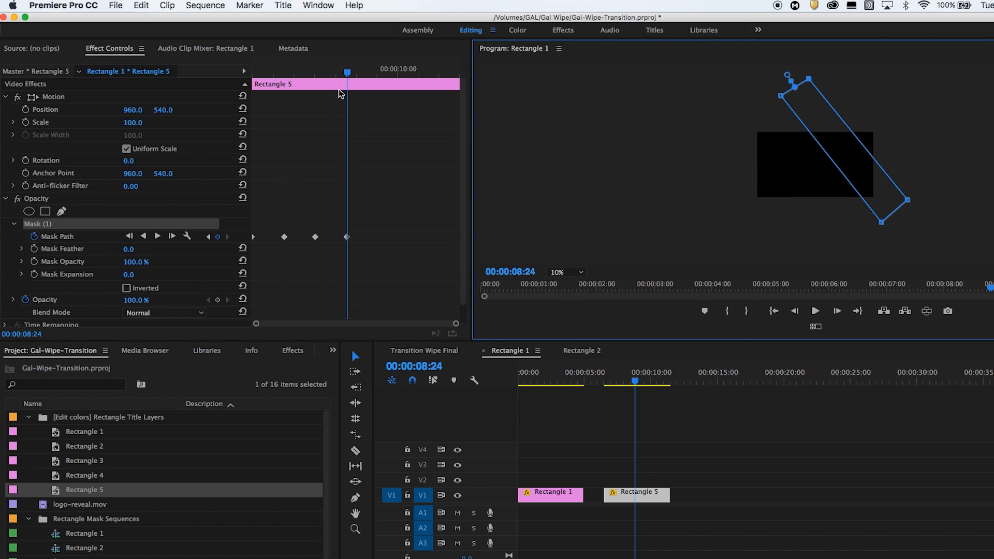
click(265, 73)
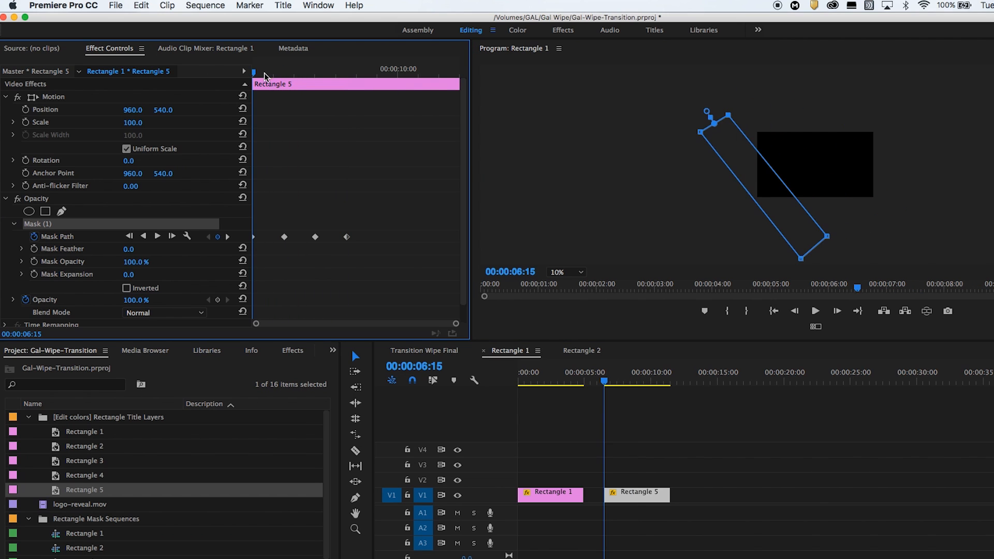
drag(253, 72, 289, 72)
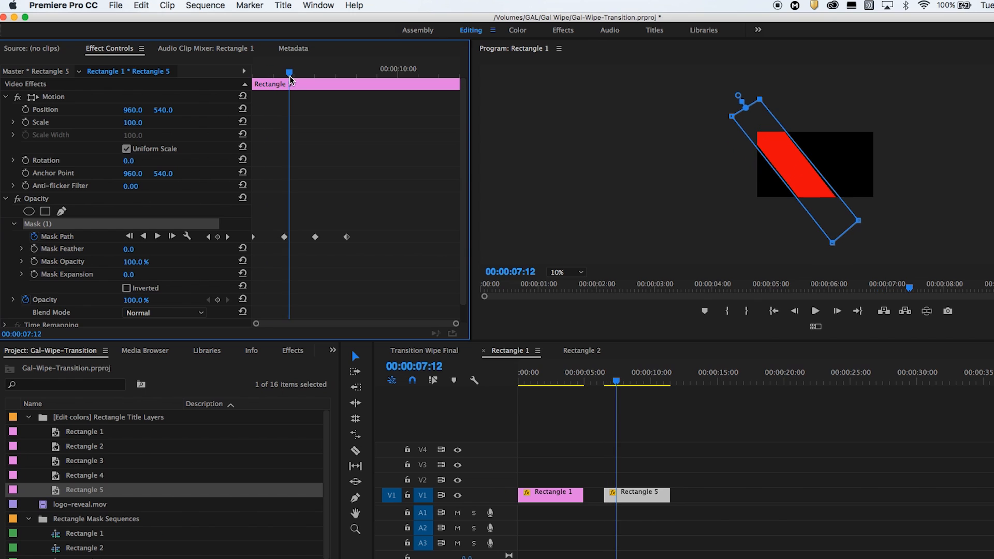
drag(289, 71, 349, 72)
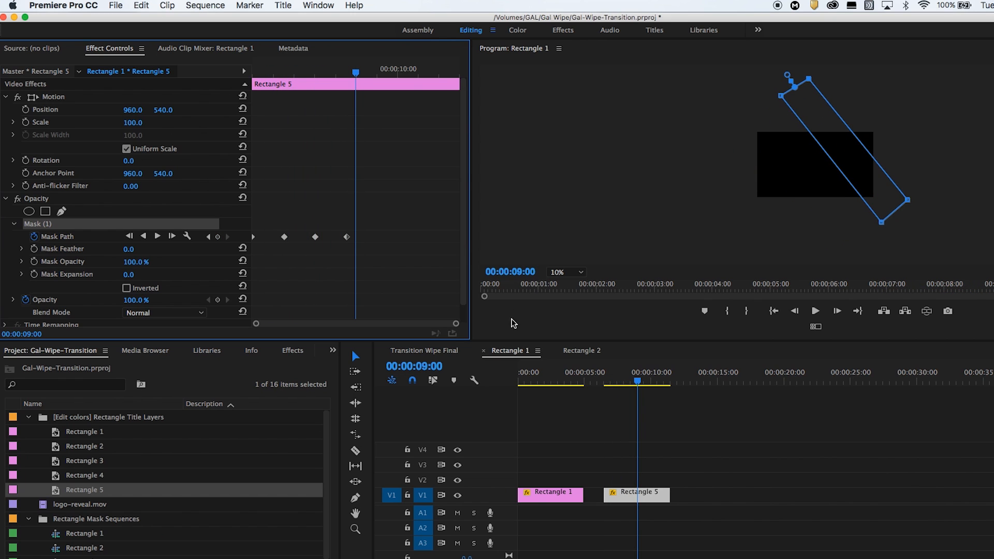
click(423, 351)
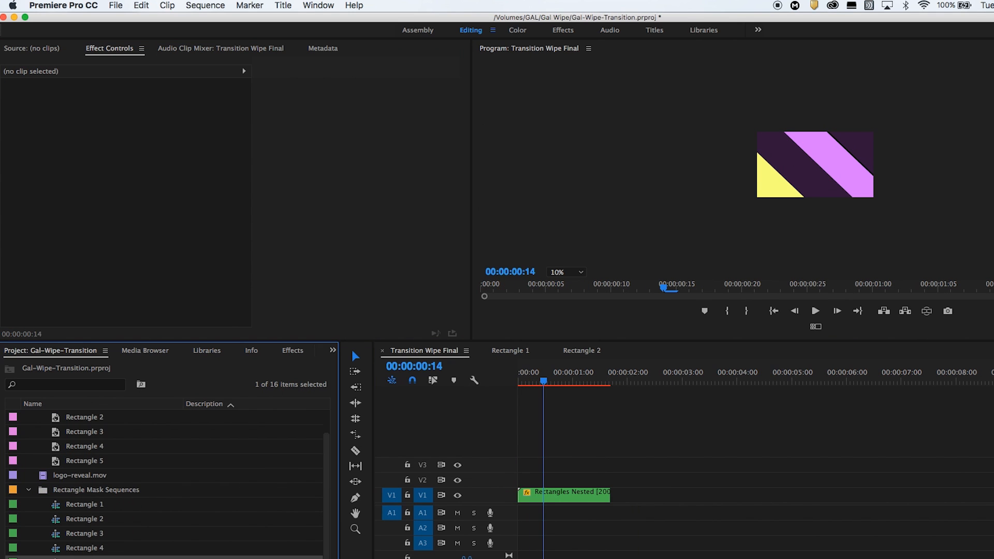
- Open Rectangles Nested from the Project panel and scrub partway into its four stacked bar clips
double_click(583, 494)
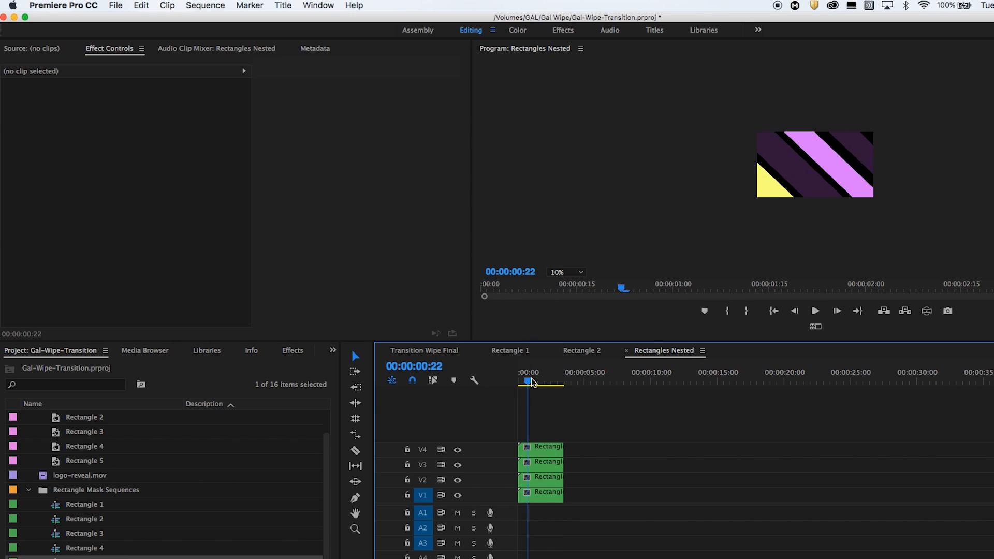
click(562, 381)
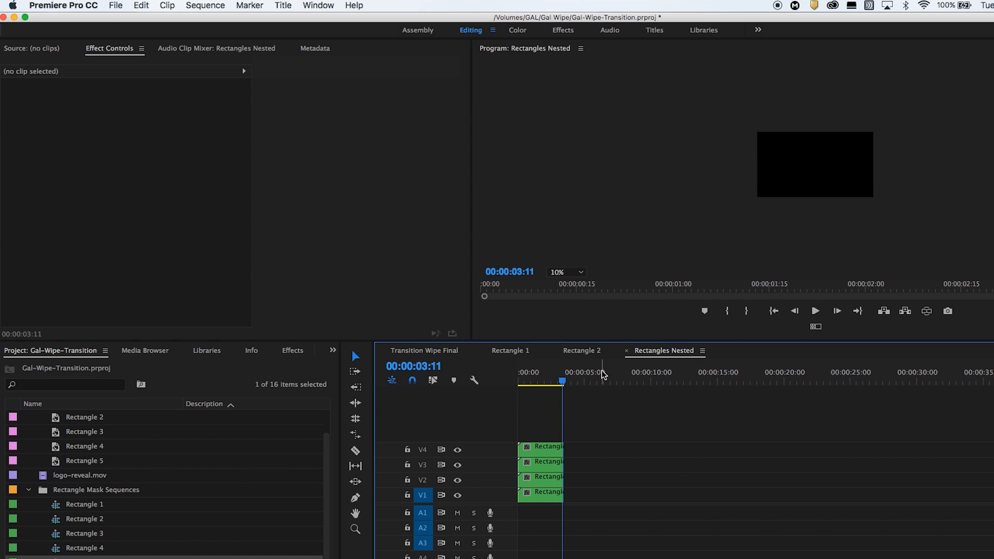